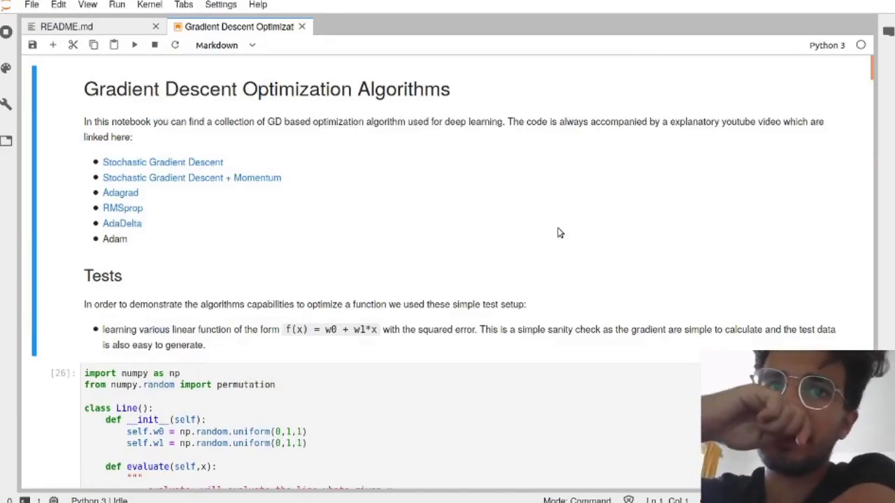
pyautogui.moveTo(305, 218)
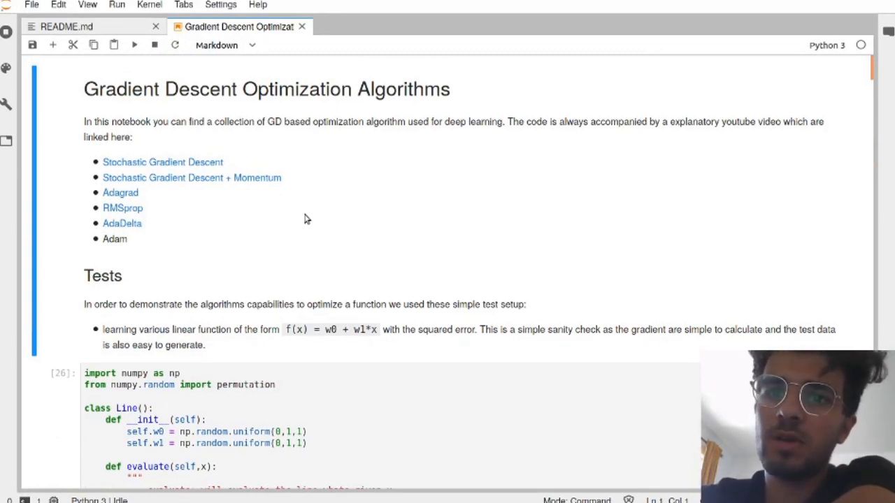
pyautogui.moveTo(341, 322)
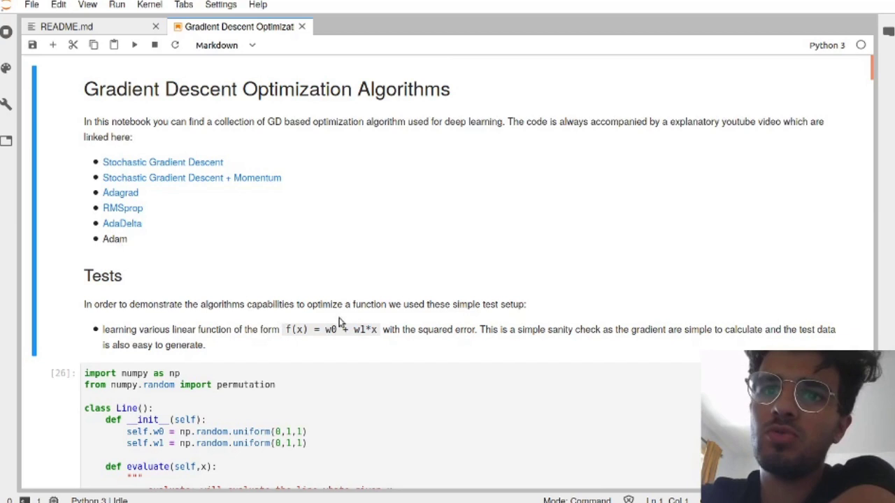
pyautogui.moveTo(369, 324)
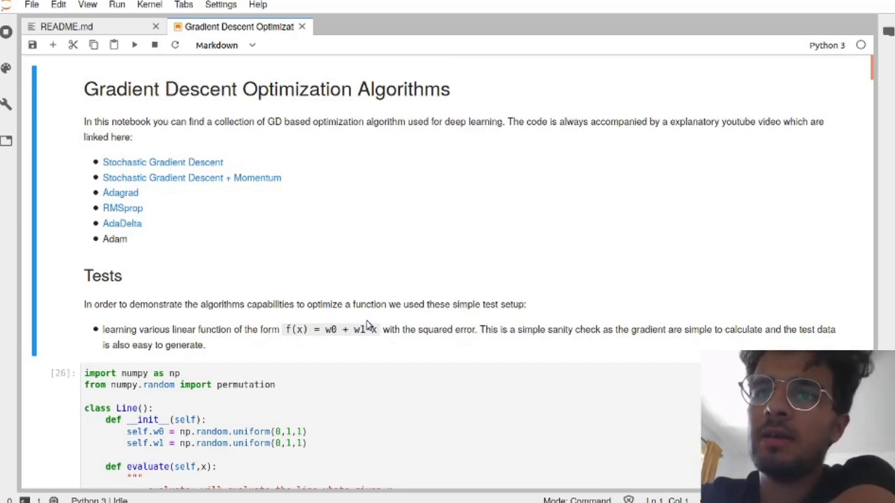
pyautogui.moveTo(342, 328)
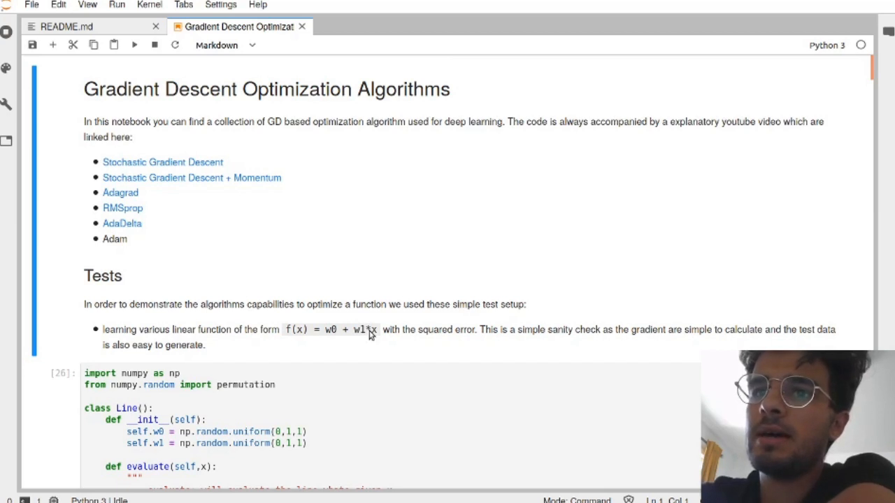
pyautogui.moveTo(501, 344)
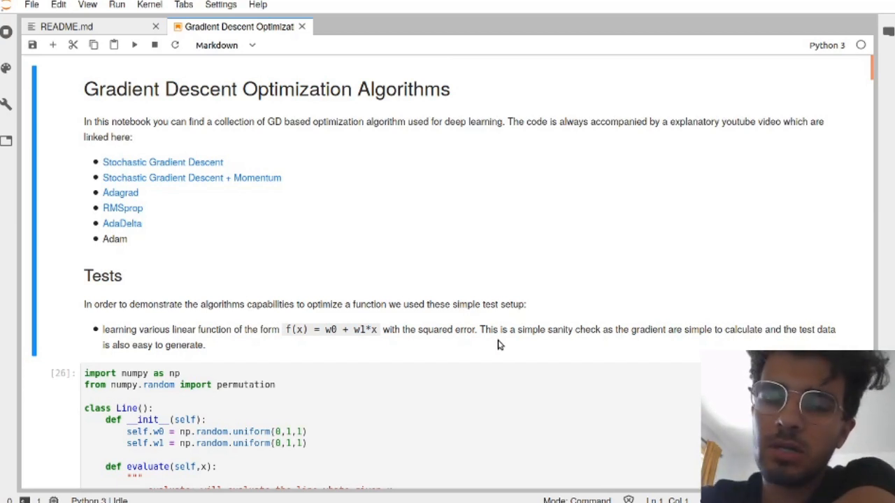
# Step: Scroll past the Line class, helpers and adagrad to the adam function definition
pyautogui.scroll(-3)
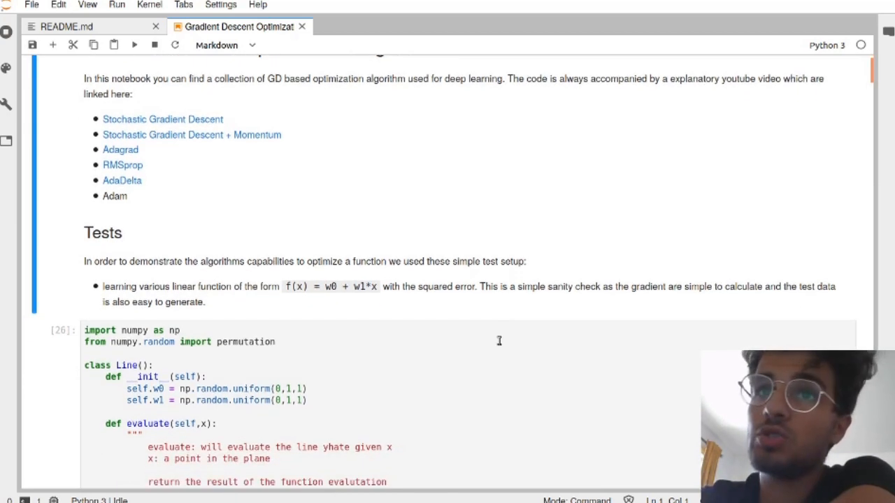
pyautogui.scroll(3)
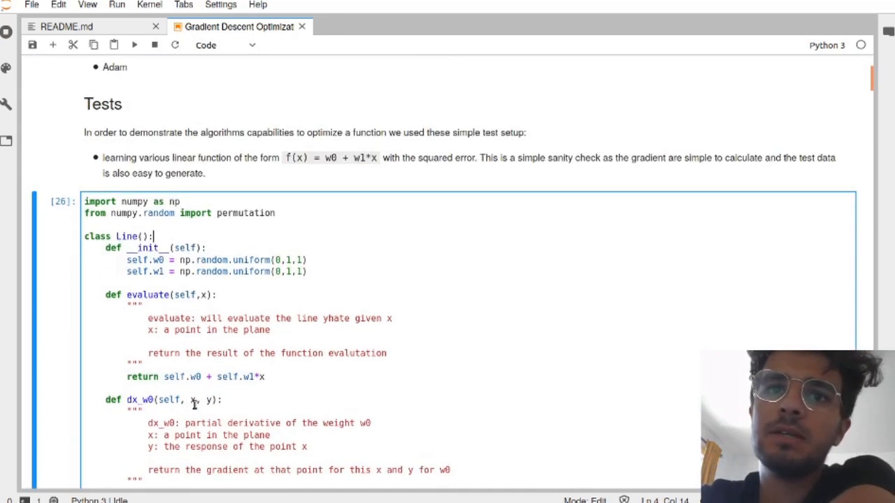
pyautogui.scroll(-3)
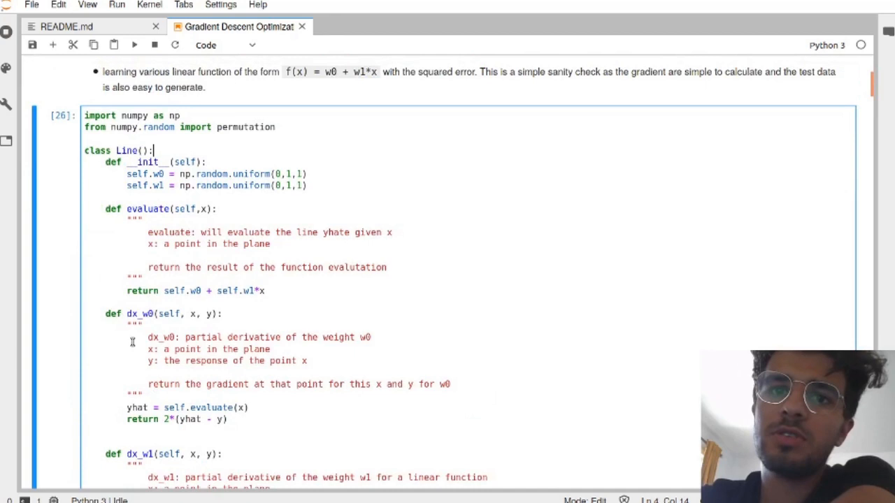
pyautogui.scroll(-3)
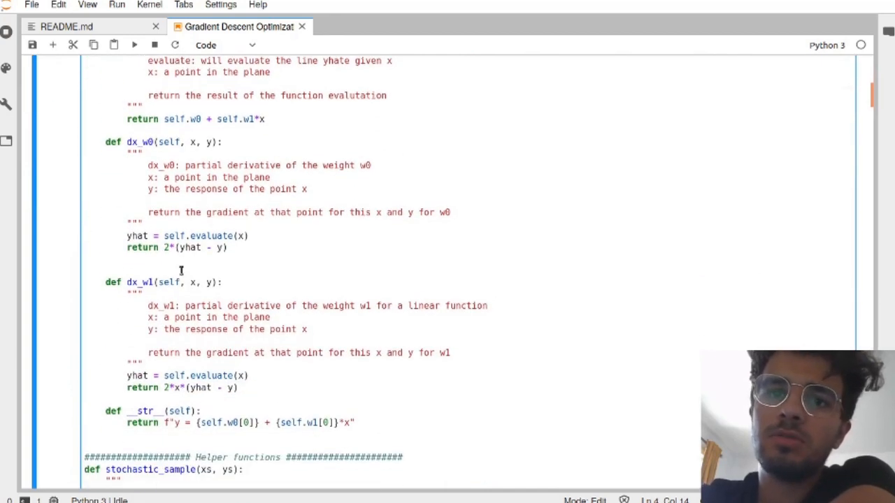
pyautogui.moveTo(161, 173)
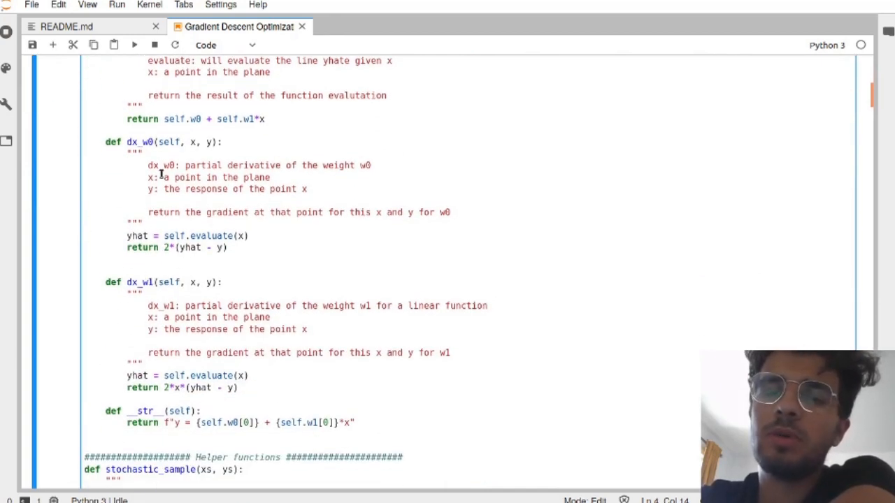
pyautogui.scroll(-3)
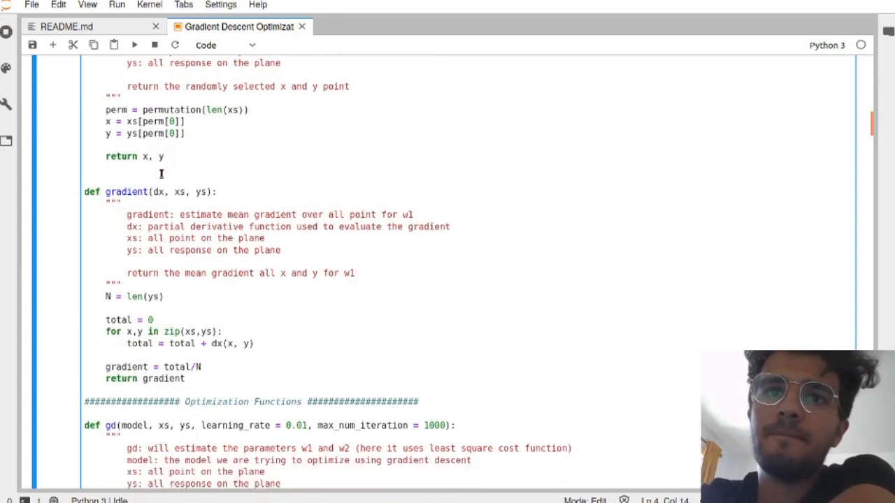
pyautogui.scroll(3)
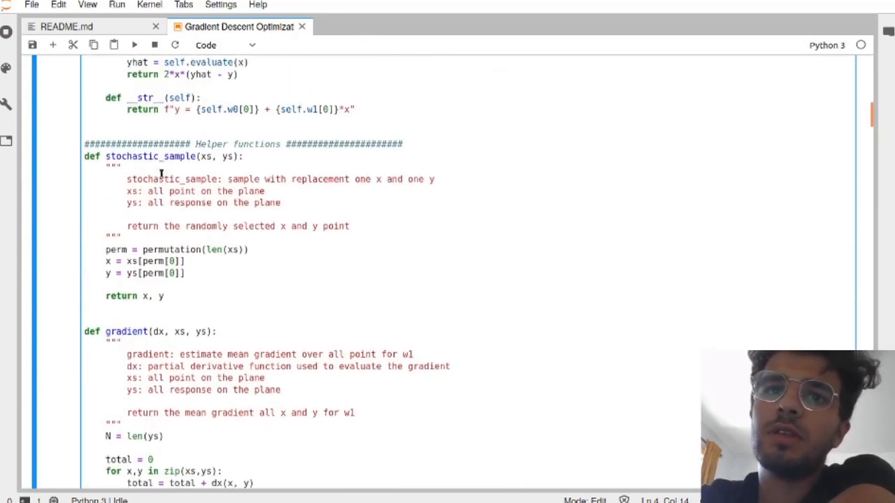
pyautogui.scroll(3)
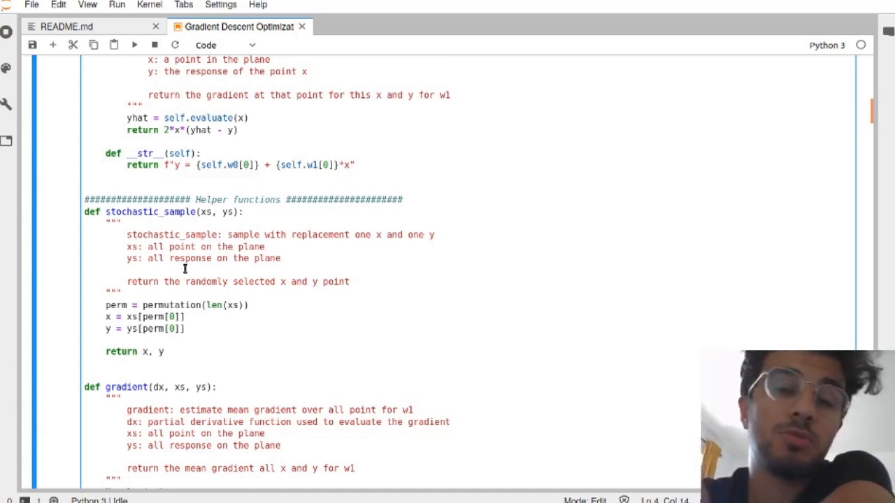
pyautogui.scroll(-3)
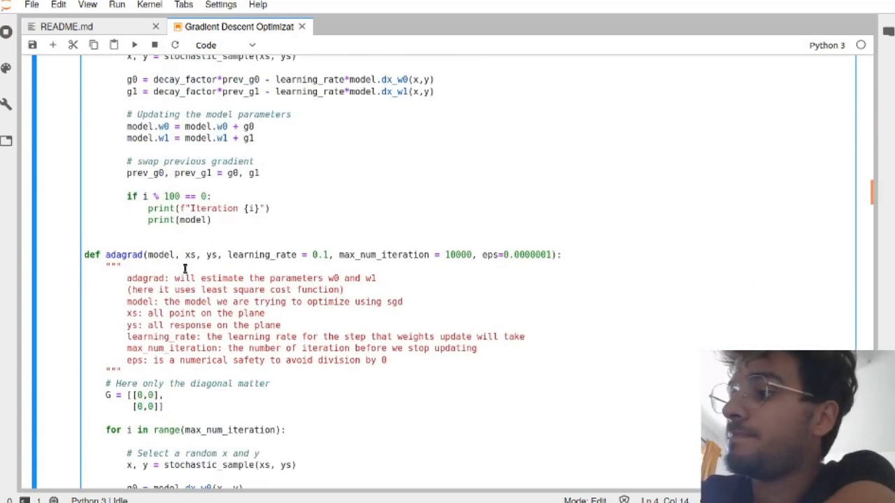
pyautogui.scroll(-3)
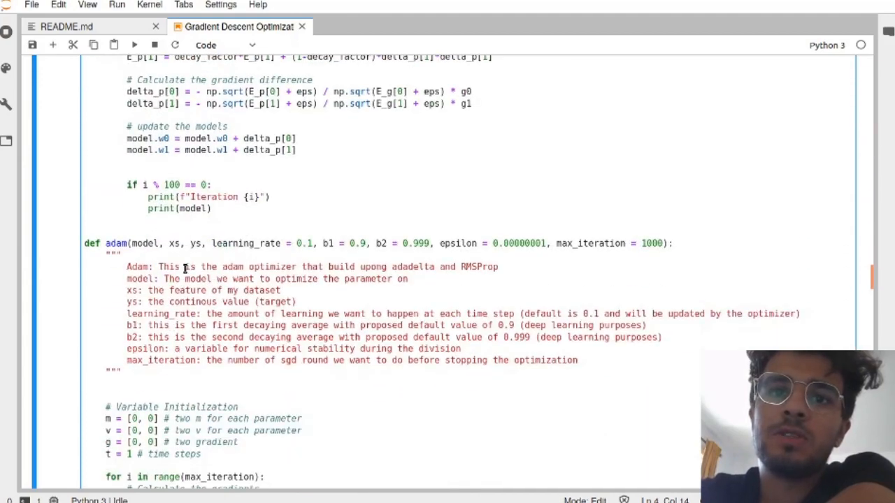
pyautogui.scroll(3)
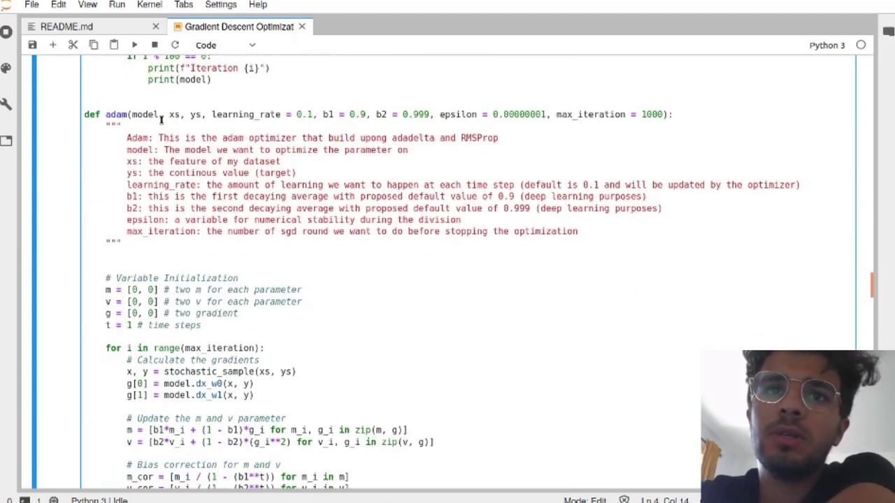
# Step: Scroll to the slope-1 test cell and Adam's iteration log converging to y ≈ 0 + 1*x
pyautogui.scroll(-3)
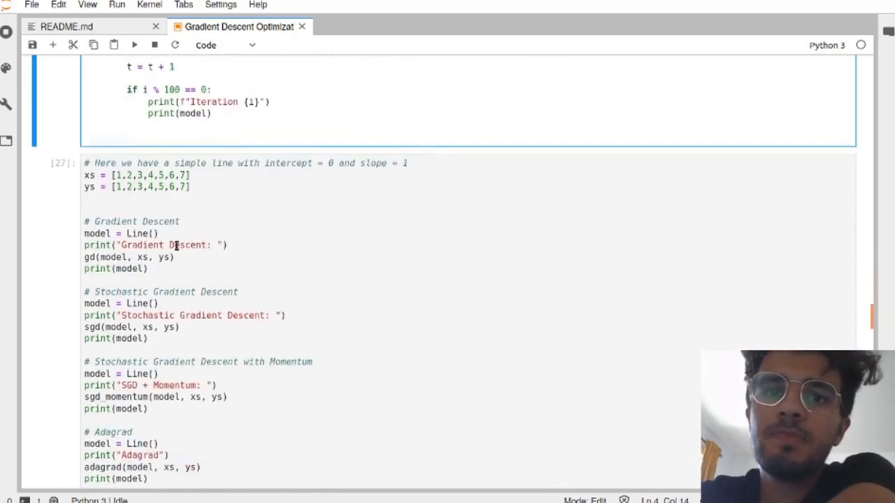
pyautogui.scroll(3)
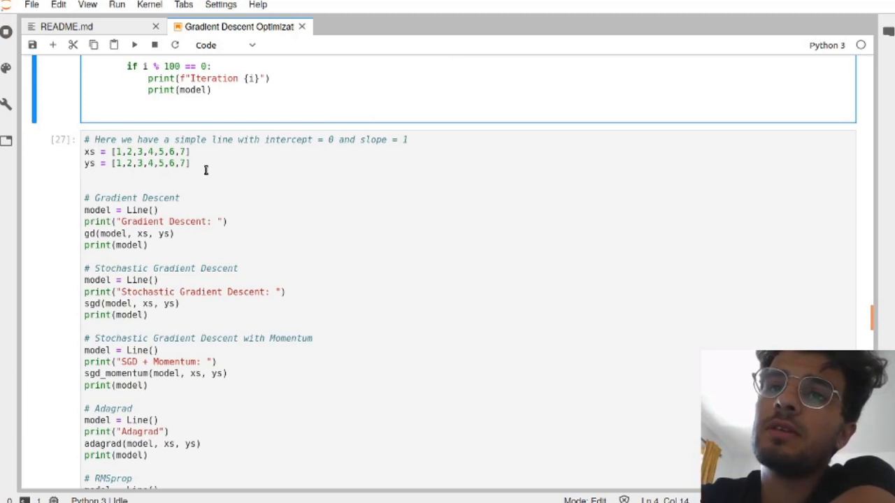
pyautogui.moveTo(239, 144)
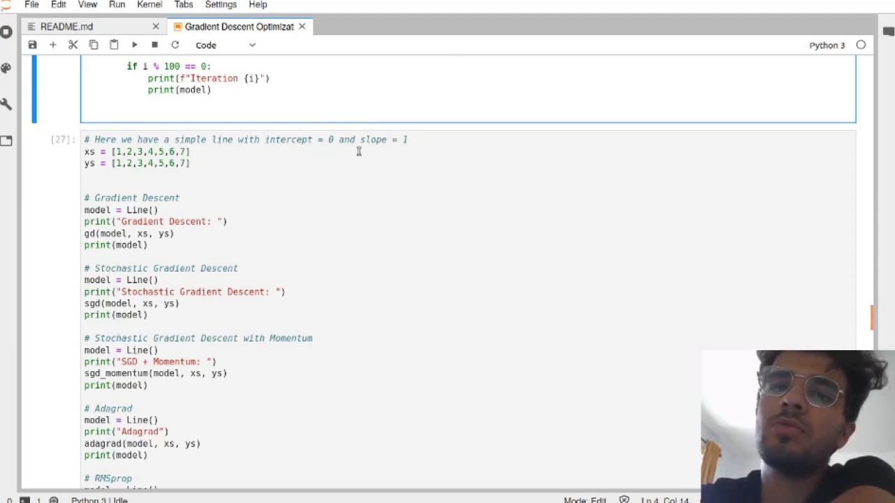
pyautogui.scroll(-3)
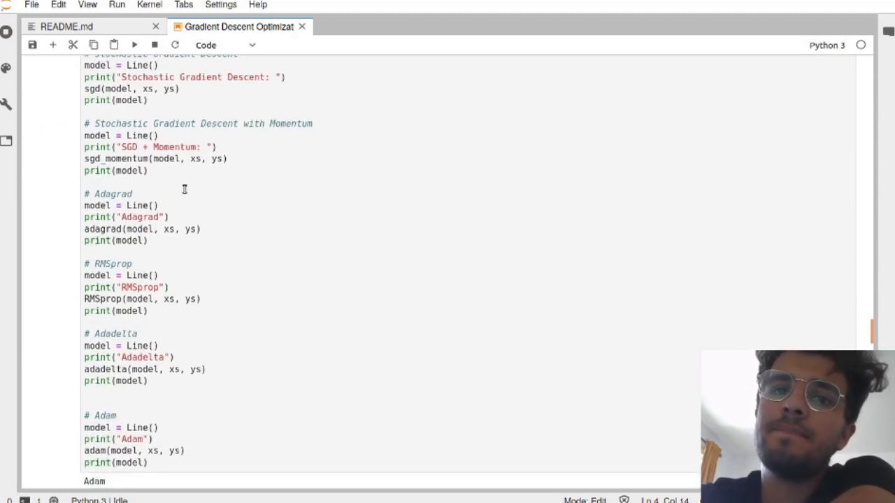
pyautogui.scroll(3)
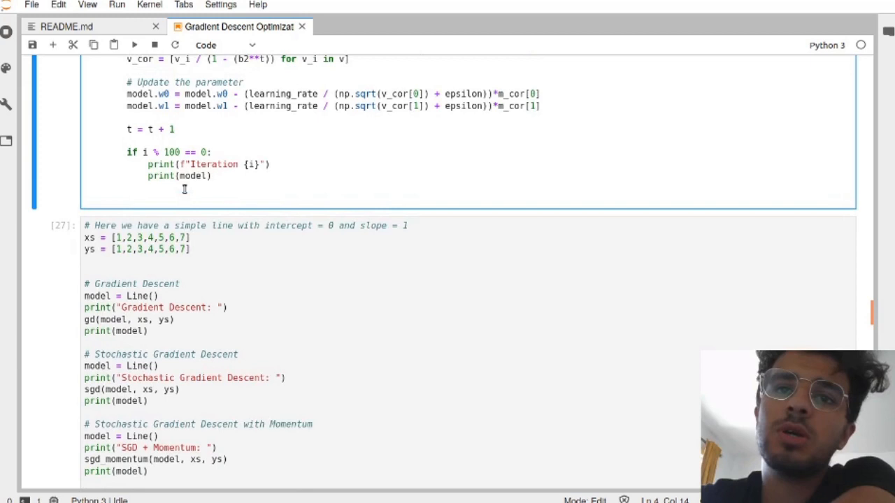
pyautogui.scroll(-3)
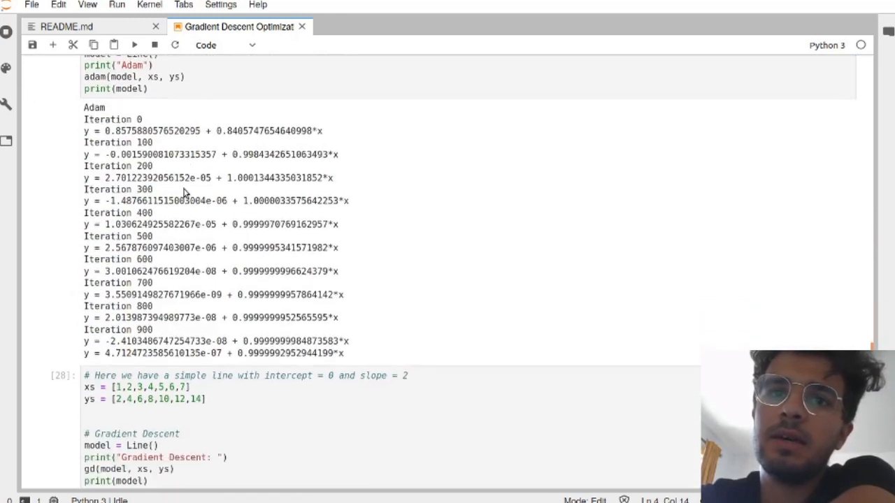
pyautogui.scroll(-3)
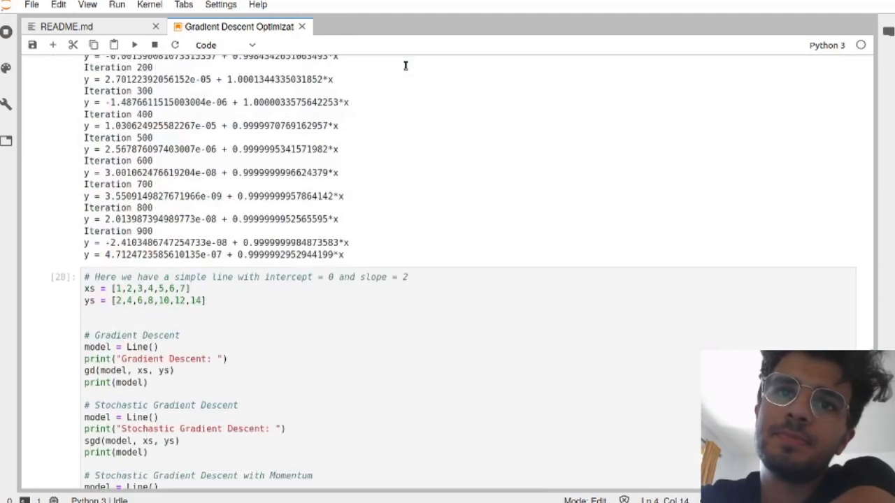
pyautogui.scroll(3)
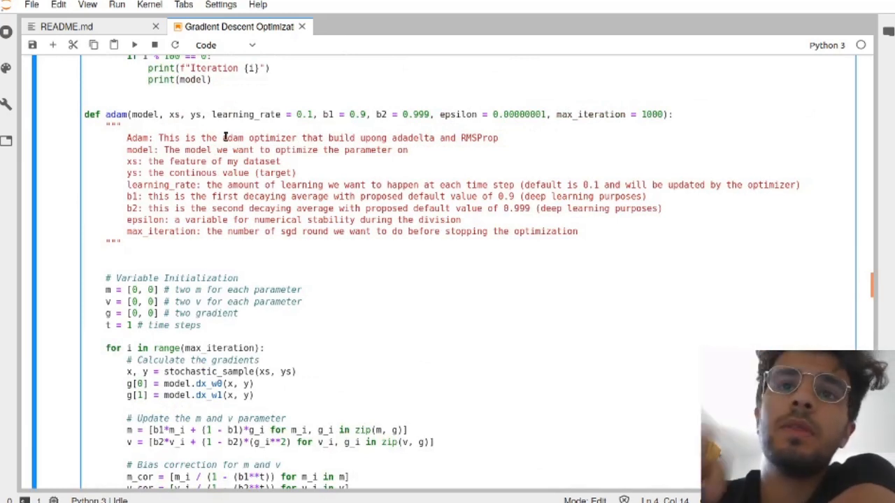
# Step: Review the adam signature and docstring, save the notebook, and move to the update loop
pyautogui.doubleClick(114, 114)
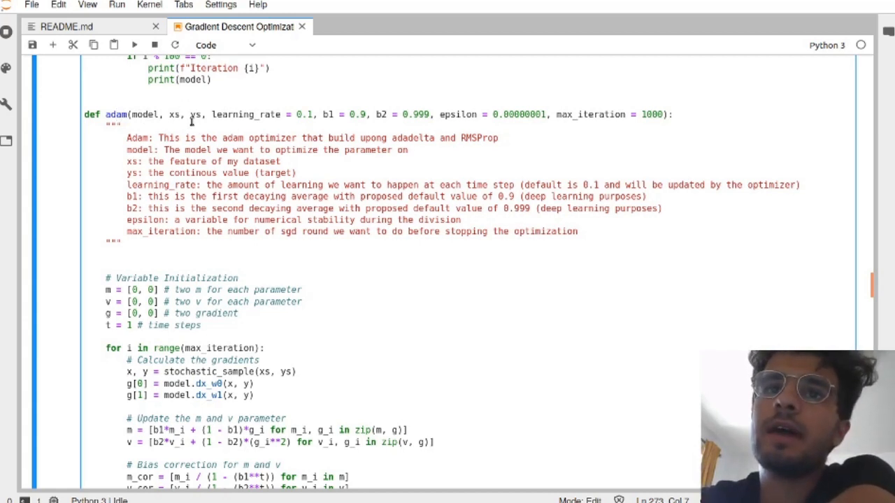
pyautogui.moveTo(171, 112)
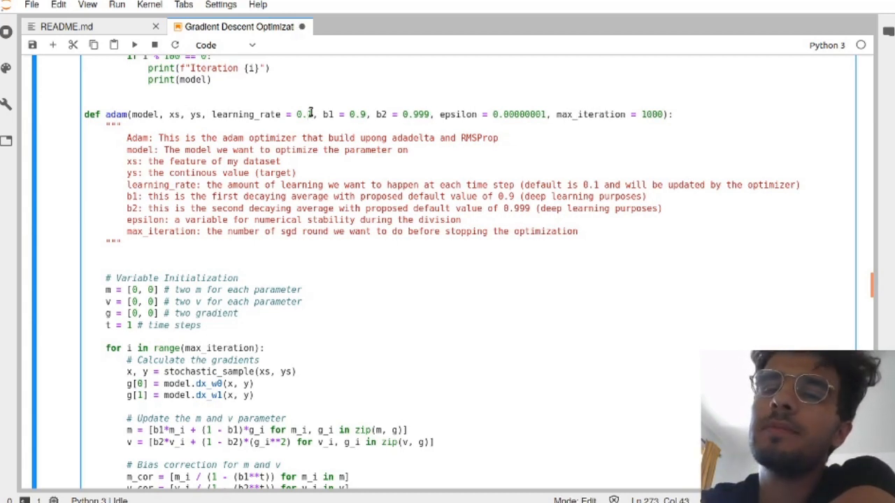
pyautogui.press('ctrl+s')
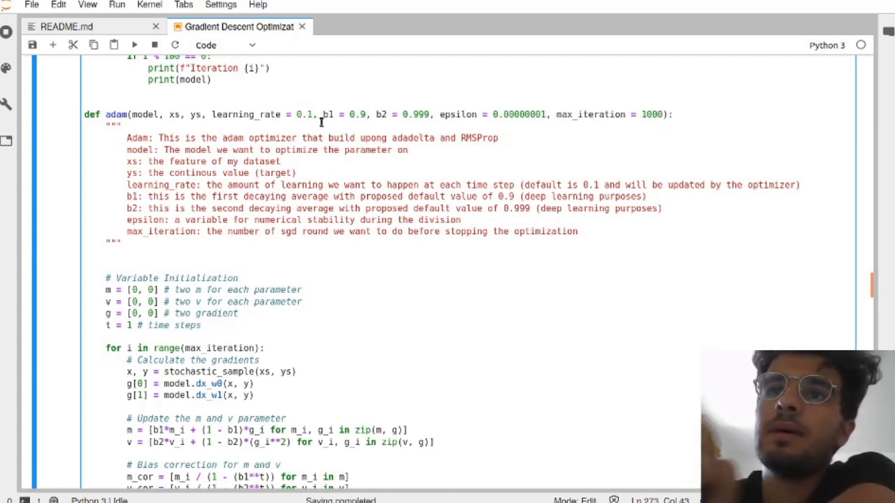
pyautogui.moveTo(376, 106)
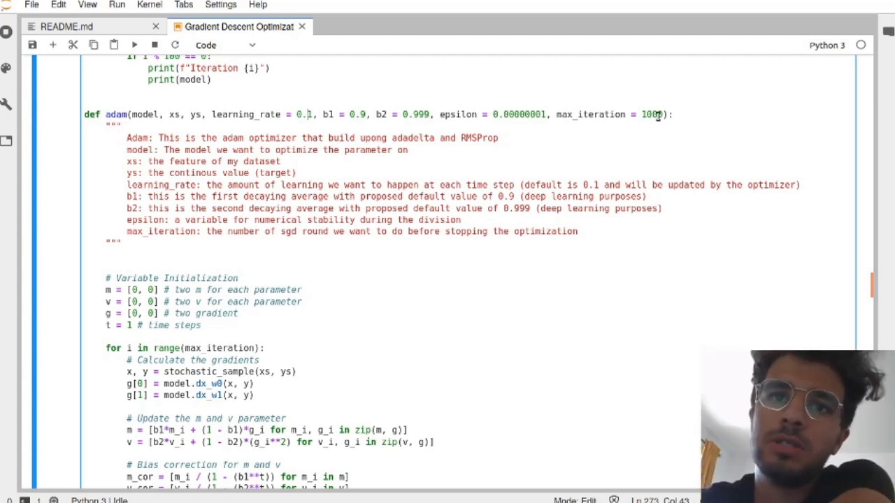
pyautogui.scroll(-3)
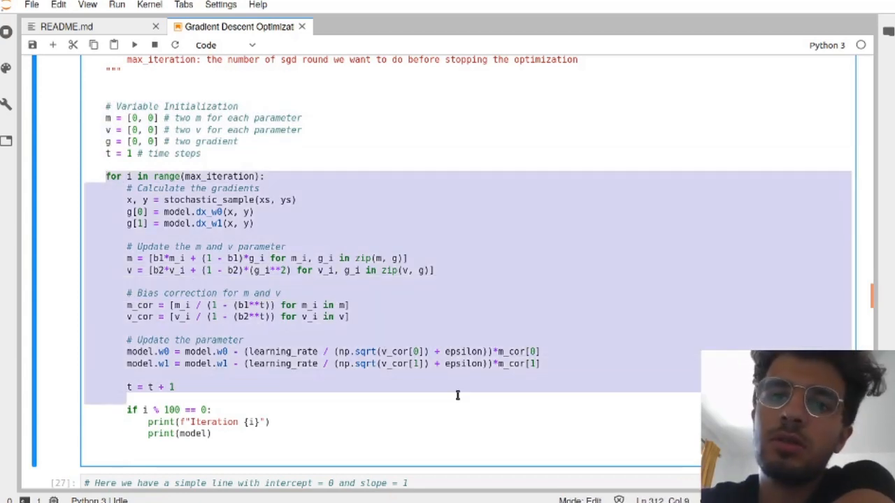
pyautogui.moveTo(92, 437)
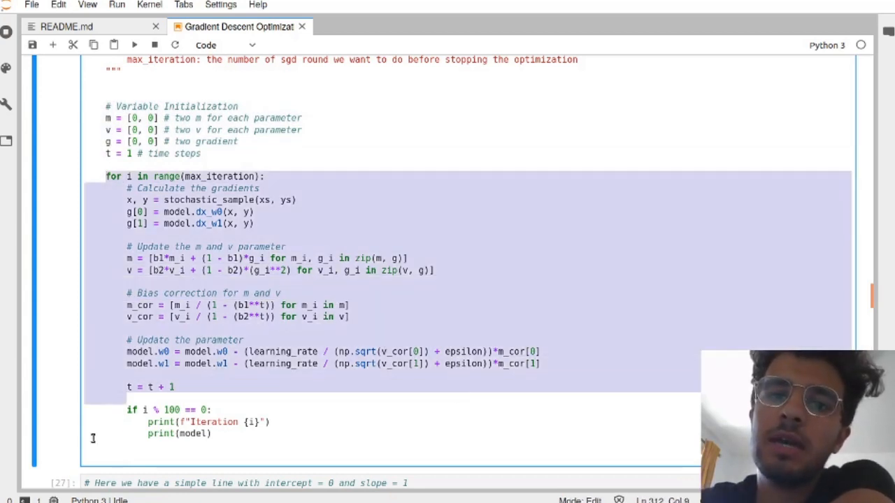
pyautogui.moveTo(117, 457)
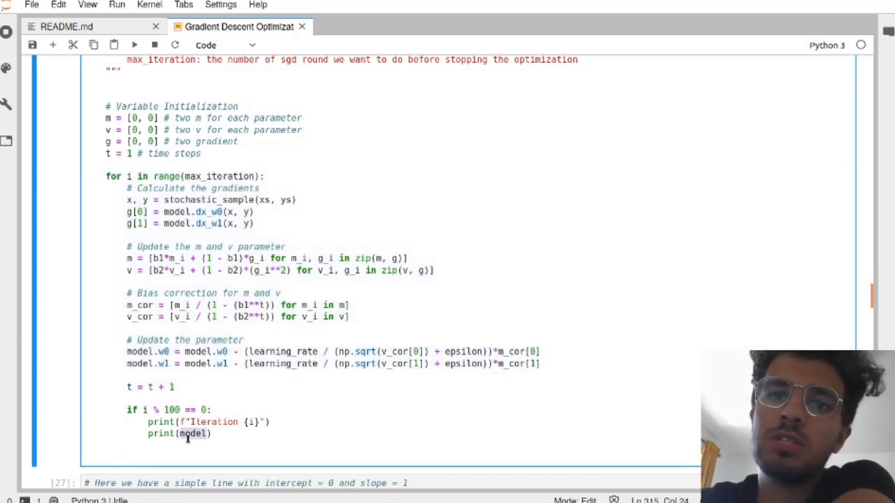
pyautogui.scroll(3)
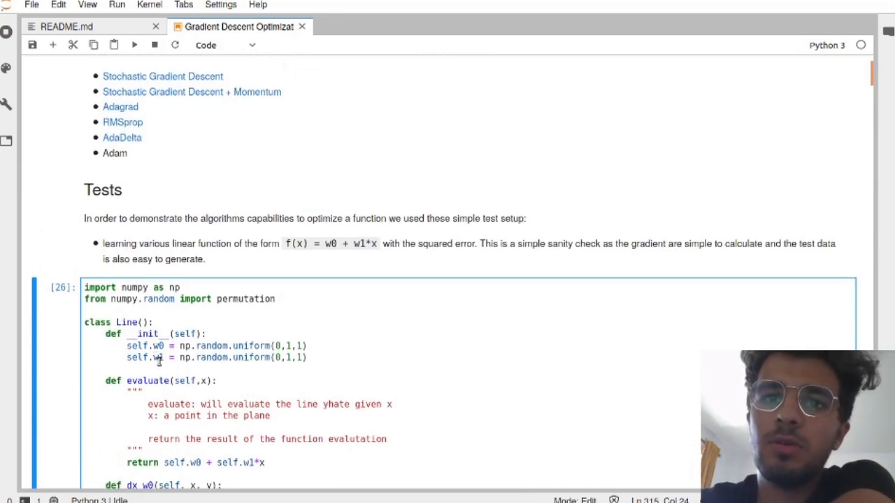
pyautogui.scroll(-3)
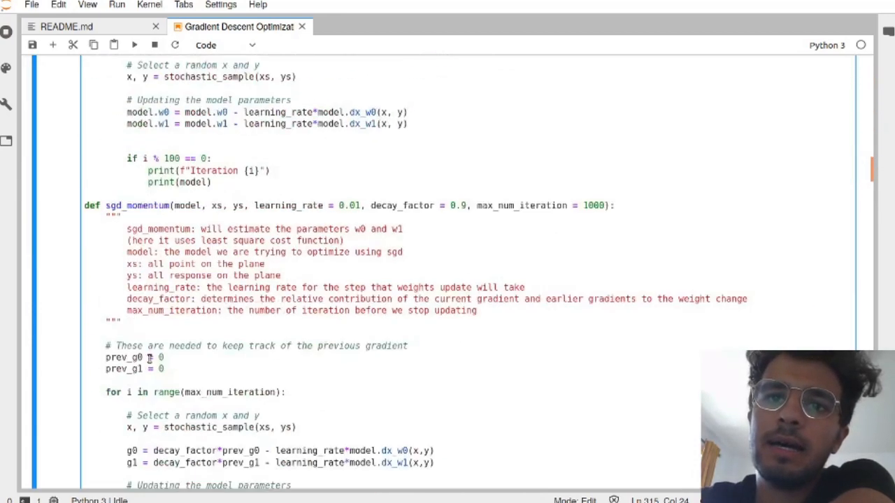
pyautogui.scroll(-3)
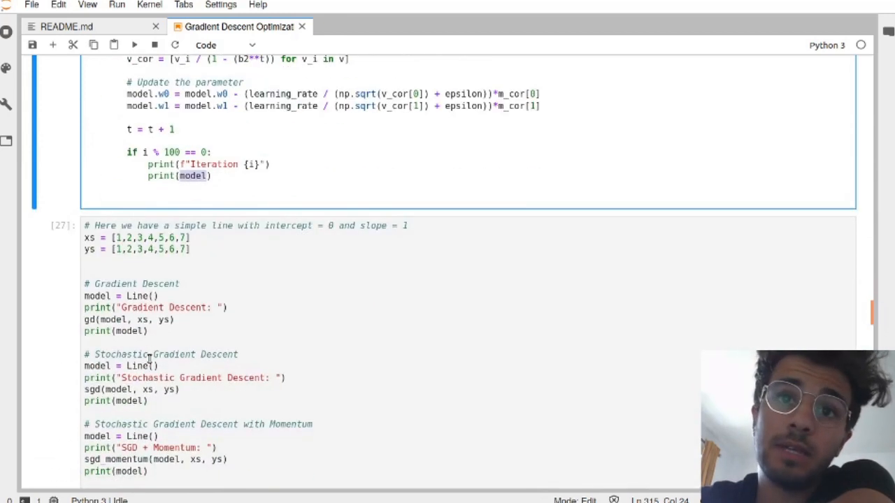
pyautogui.scroll(3)
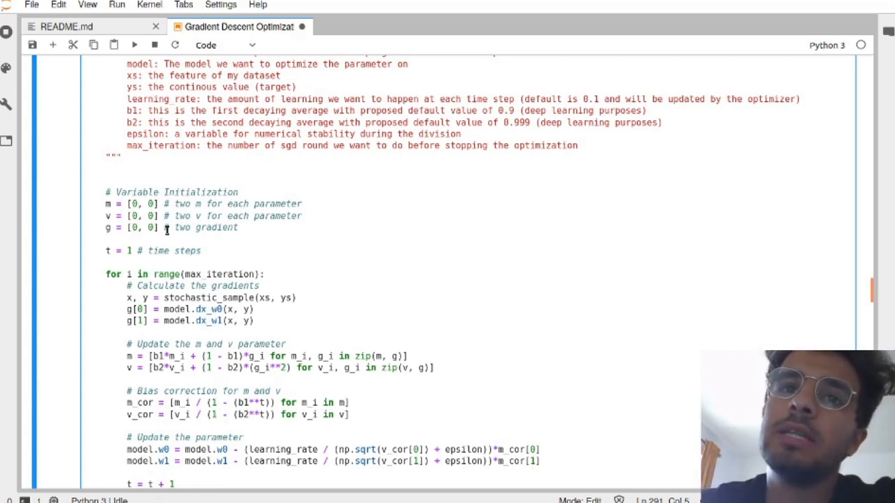
# Step: Loop 'for t in range(1,max_iteration)', drop the manual t counter, print iteration t, and save
pyautogui.click(106, 239)
pyautogui.write('t')
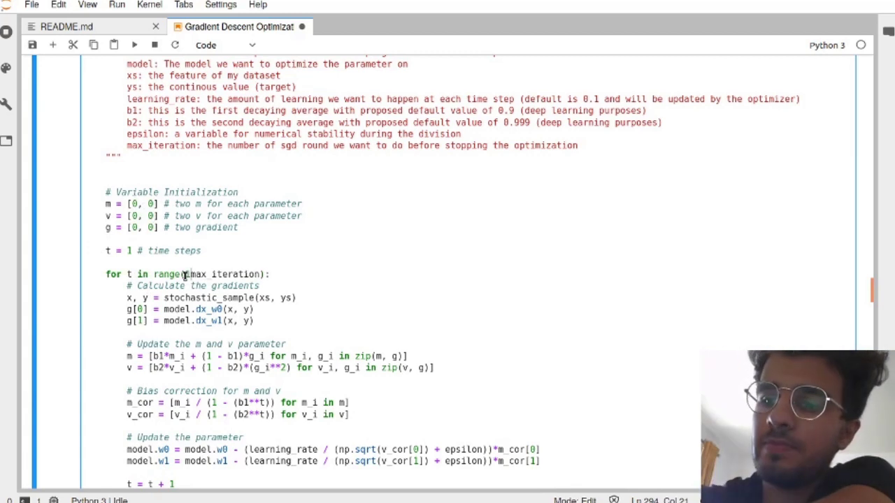
pyautogui.scroll(-3)
pyautogui.write('1,')
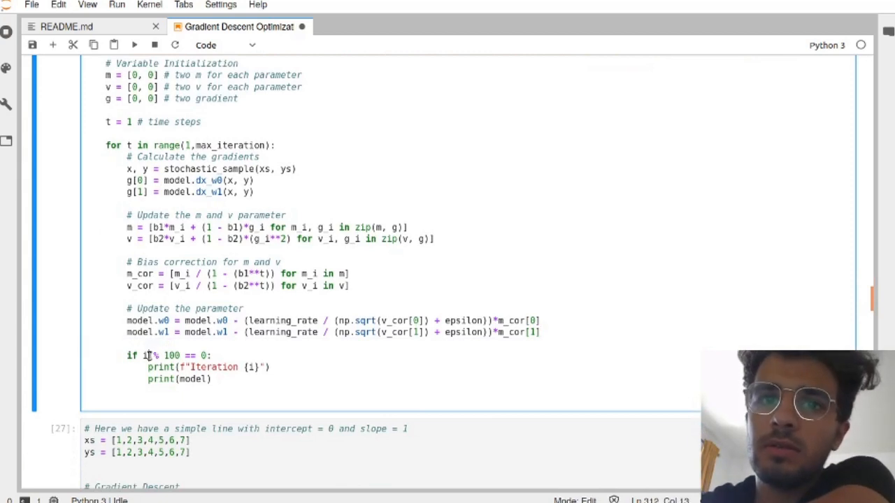
pyautogui.write('t')
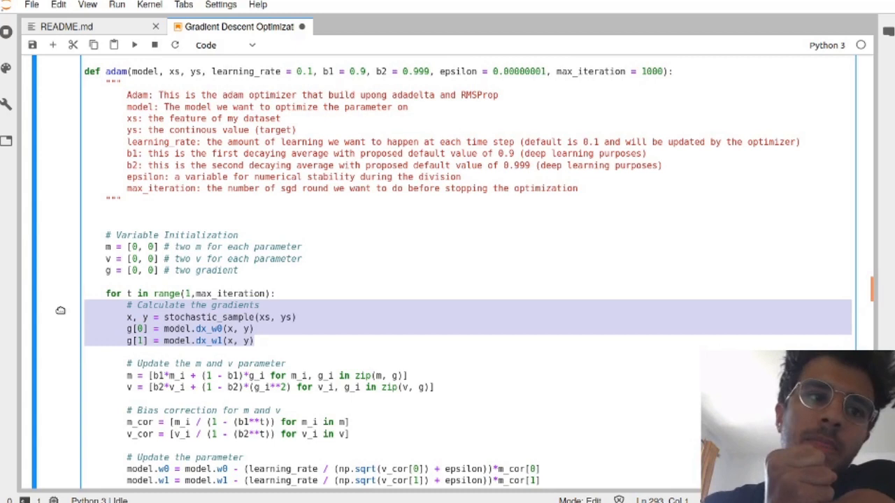
pyautogui.press('ctrl+s')
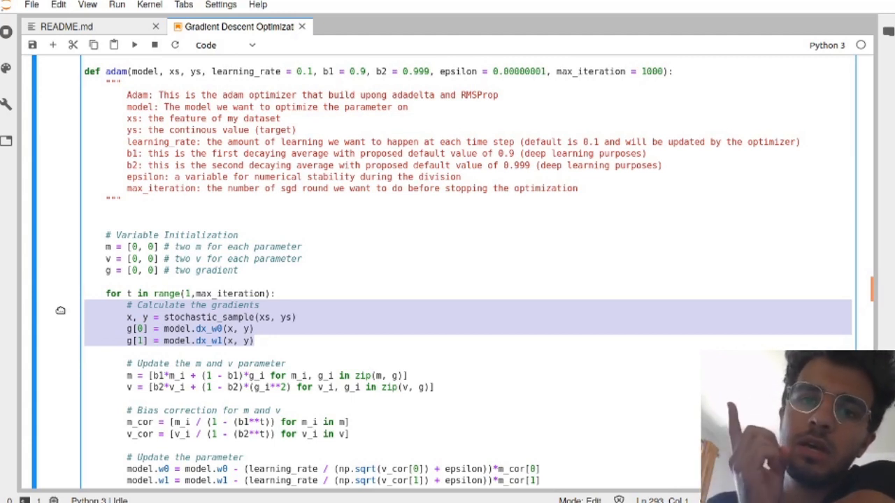
pyautogui.moveTo(106, 320)
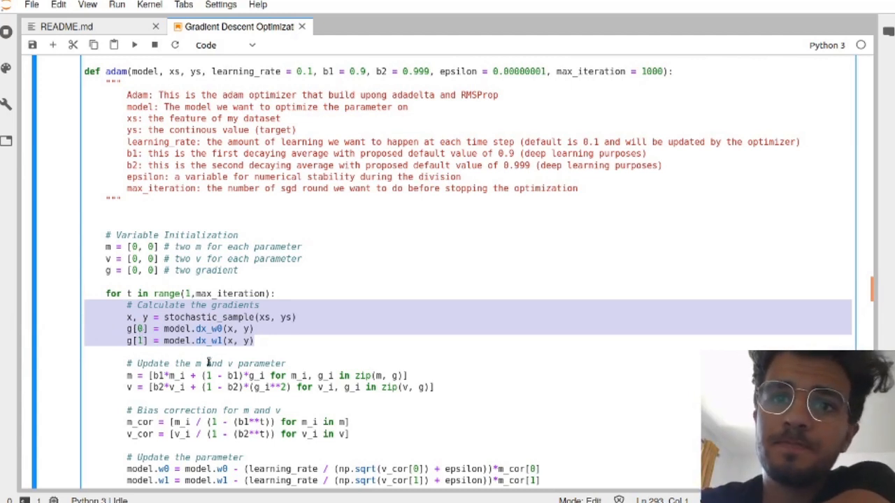
pyautogui.scroll(-3)
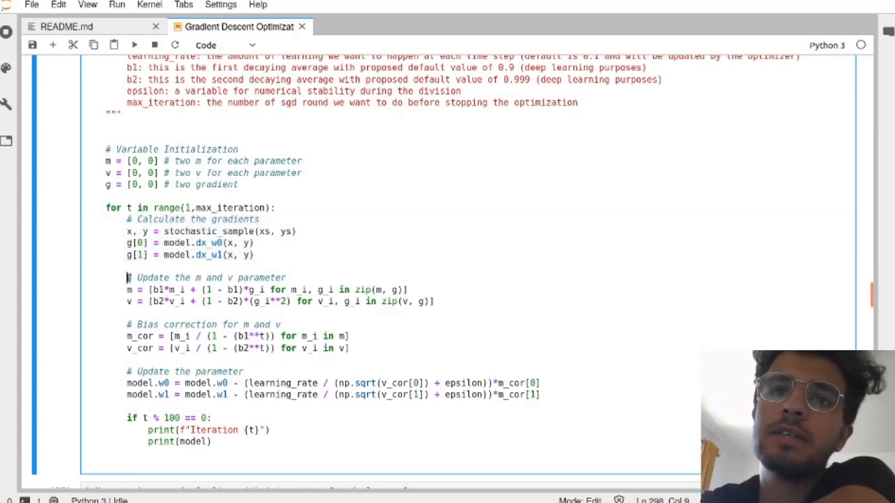
pyautogui.moveTo(126, 277); pyautogui.dragTo(434, 302)
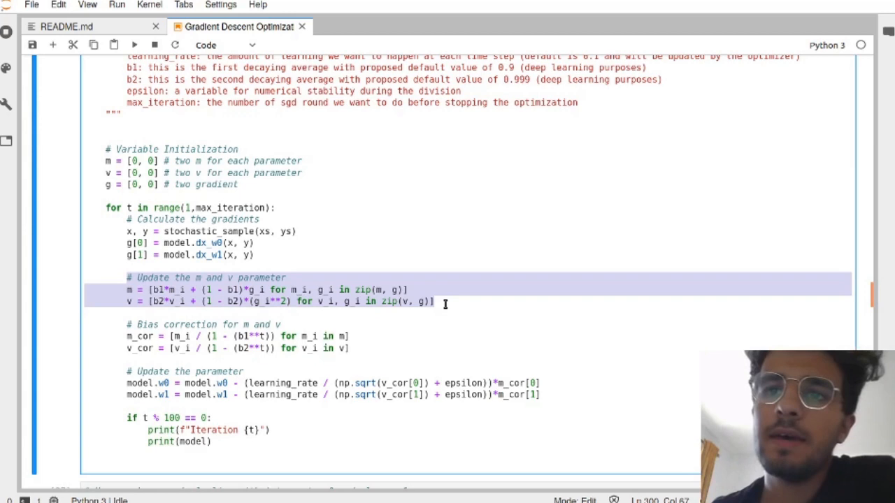
pyautogui.click(293, 290)
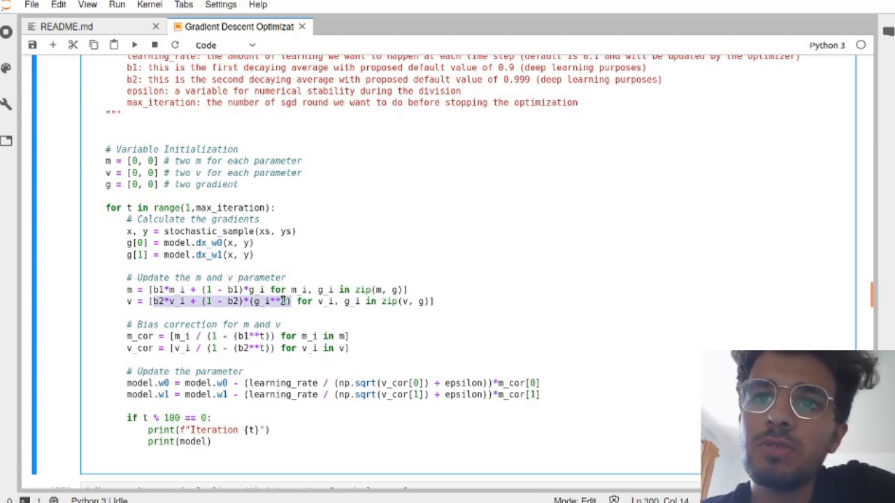
pyautogui.moveTo(420, 316)
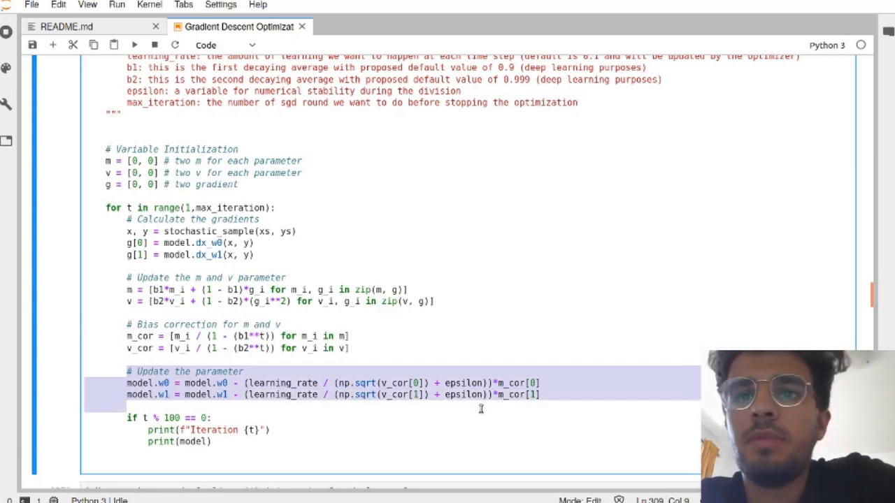
pyautogui.click(545, 394)
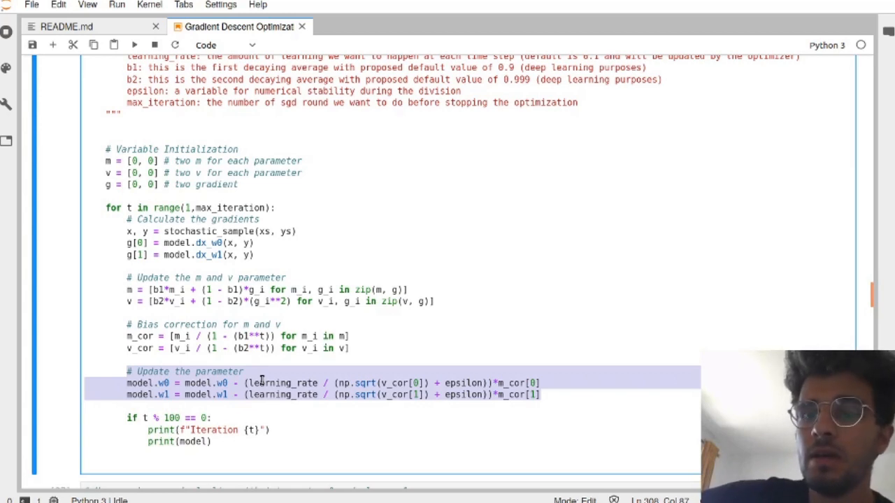
pyautogui.moveTo(475, 369)
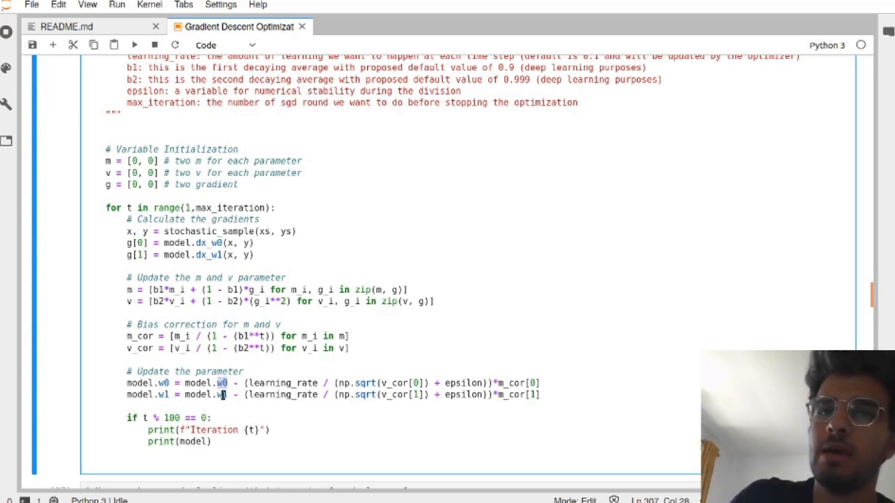
pyautogui.scroll(-3)
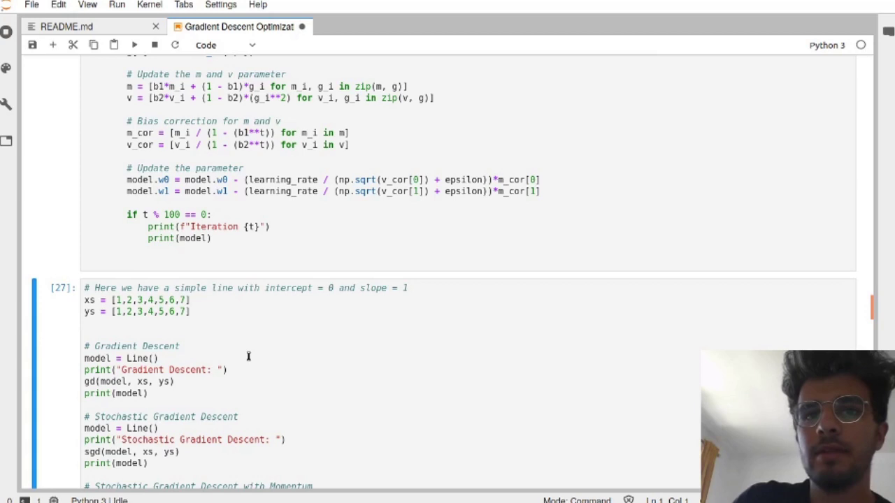
# Step: Add ''' after the xs/ys lines of the slope-2 cell and check Adam's slope-1 fit reaches 1.0*x
pyautogui.scroll(-3)
pyautogui.write('``')
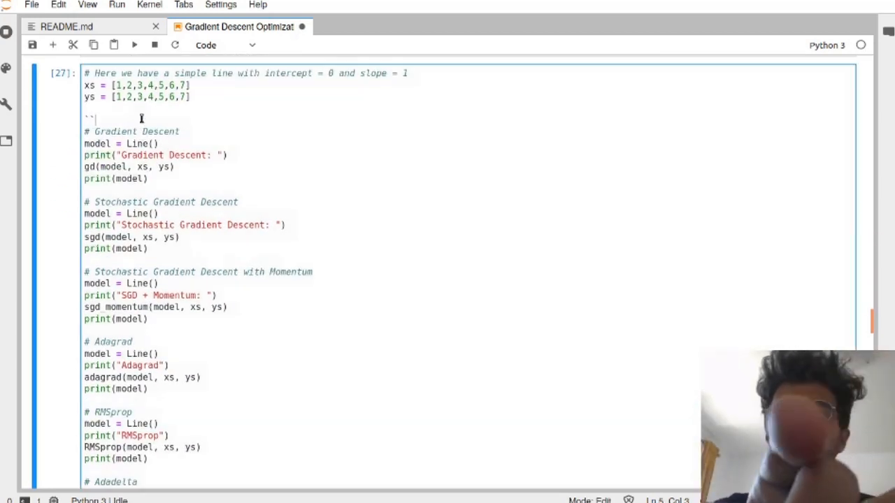
pyautogui.press('Backspace')
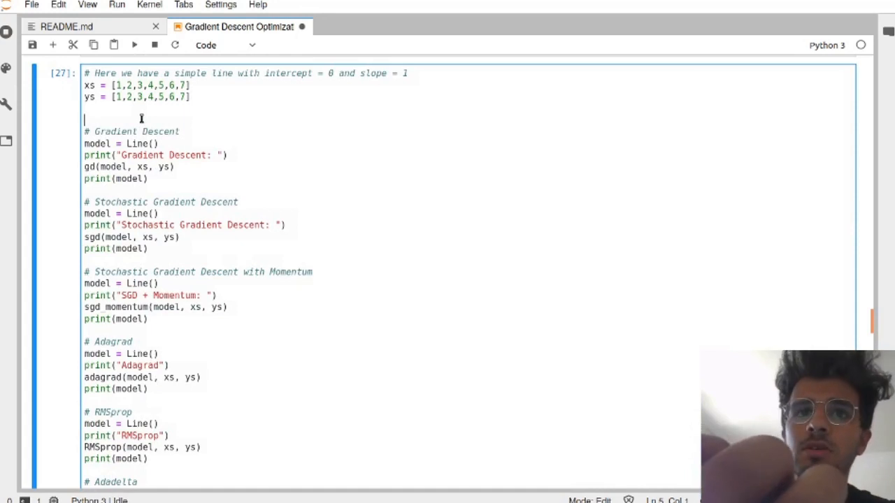
pyautogui.write("'''")
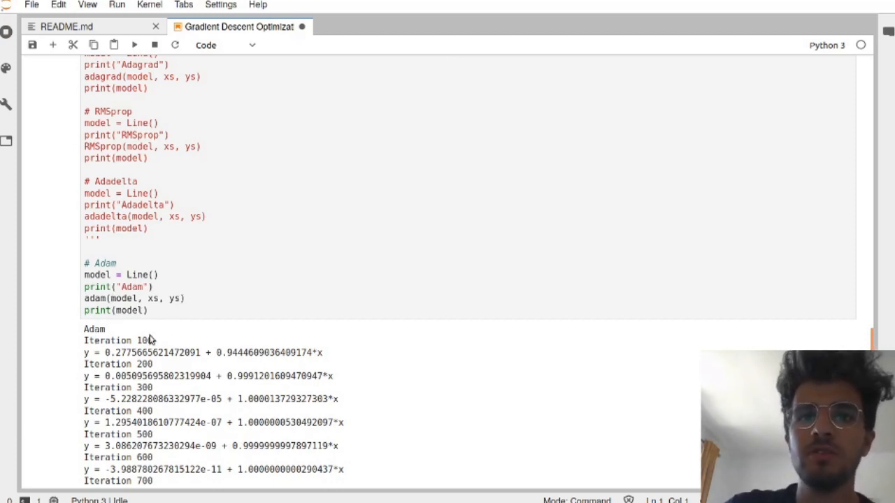
pyautogui.moveTo(168, 358)
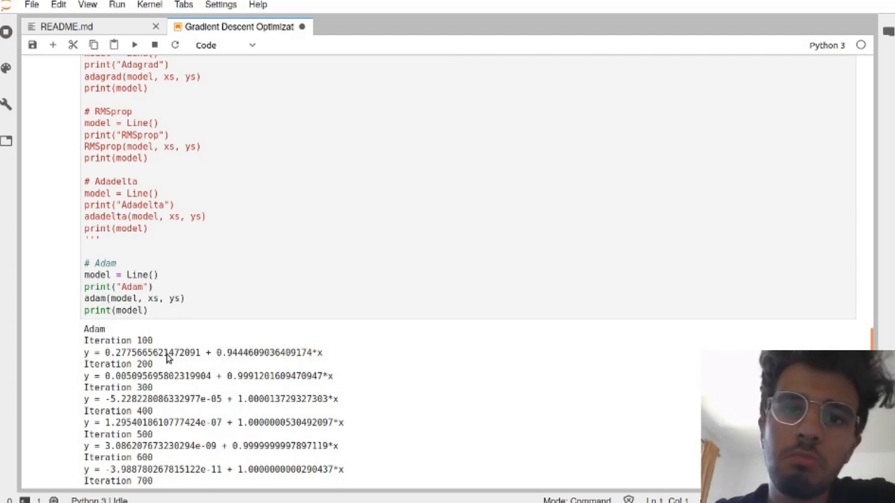
pyautogui.moveTo(199, 355)
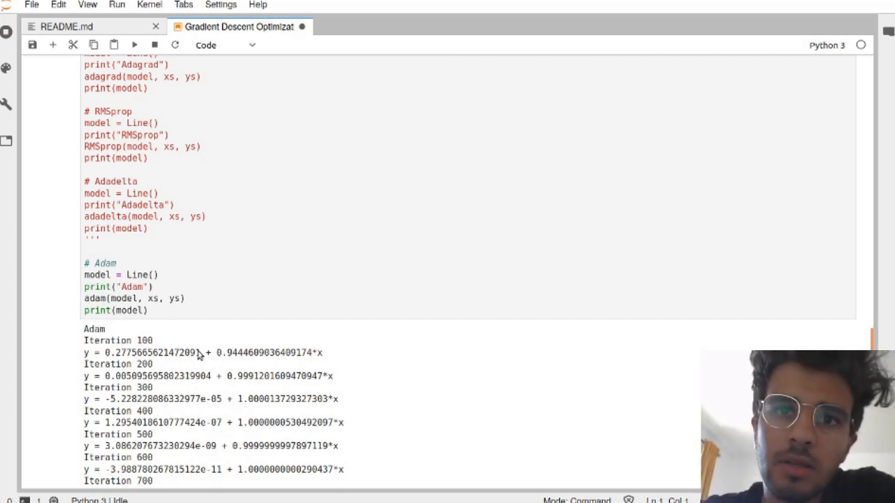
pyautogui.moveTo(195, 363)
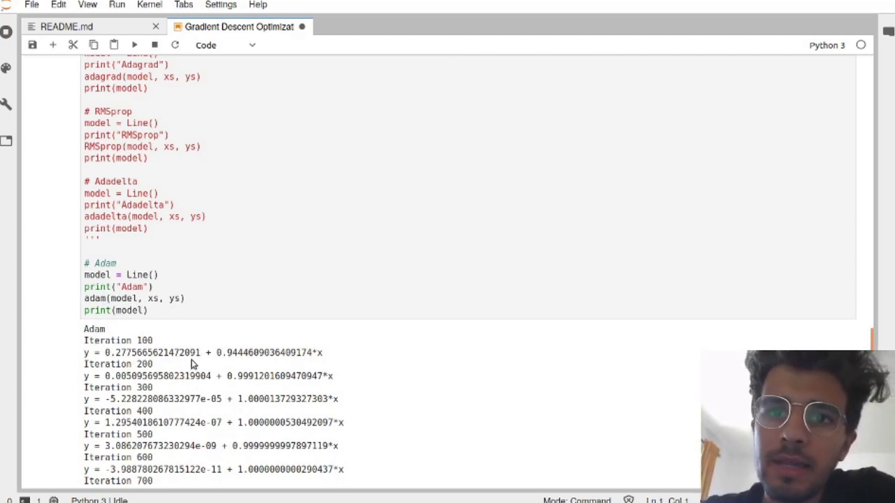
pyautogui.moveTo(157, 375)
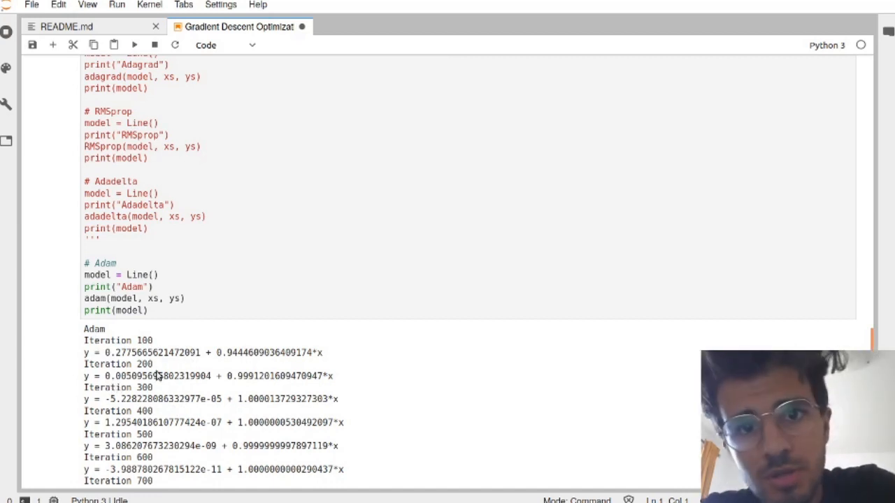
pyautogui.scroll(-3)
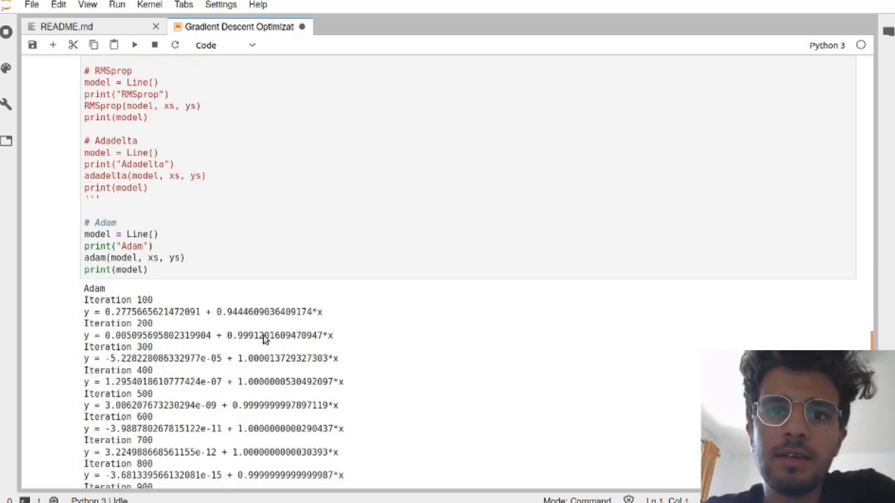
pyautogui.scroll(-3)
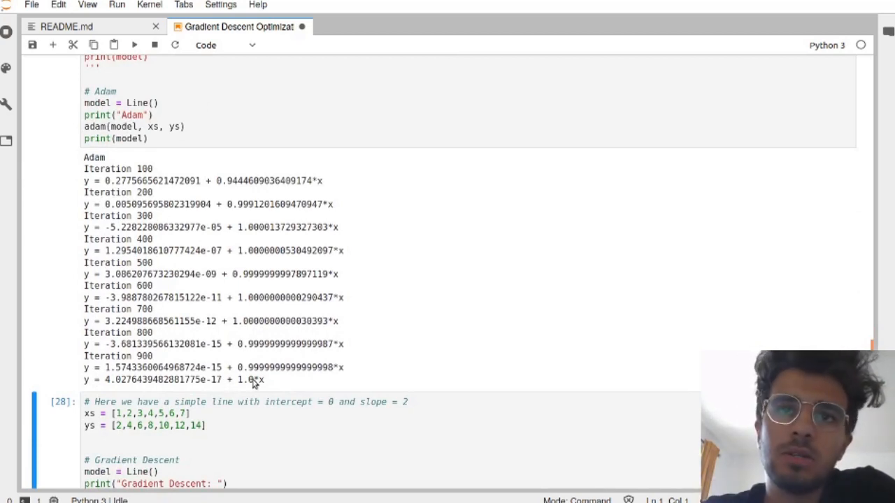
pyautogui.scroll(3)
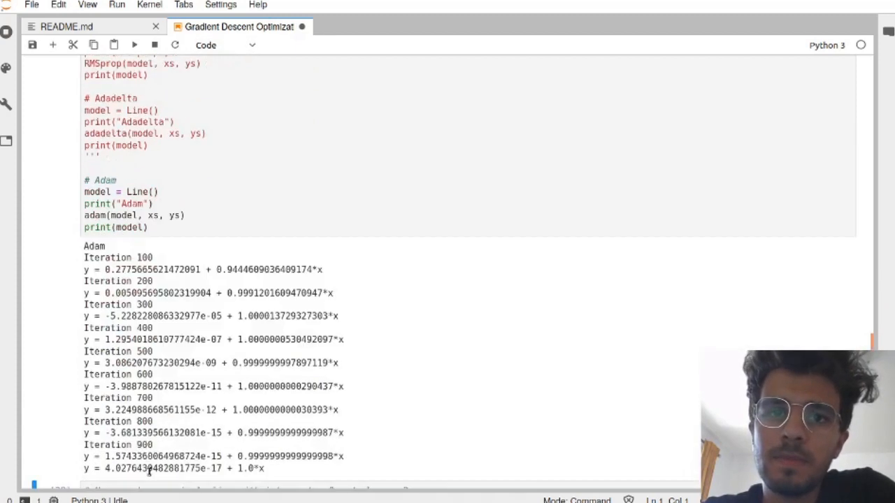
pyautogui.scroll(-3)
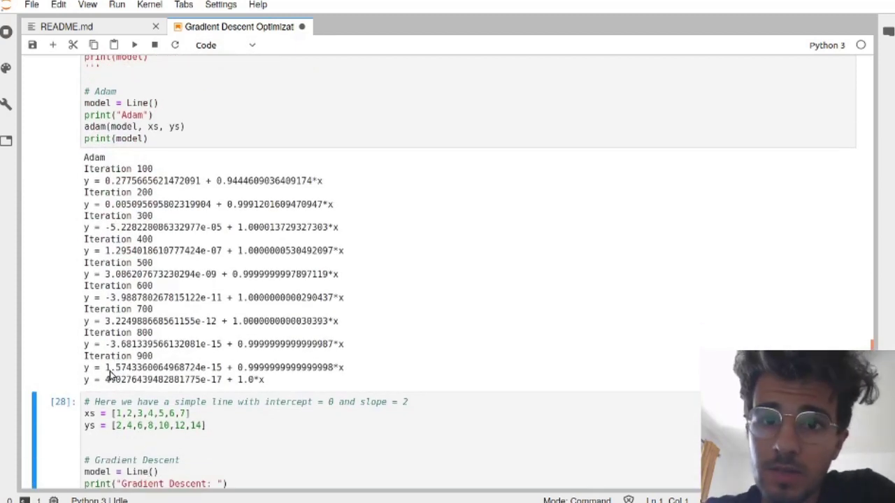
pyautogui.scroll(-3)
pyautogui.write("''''''")
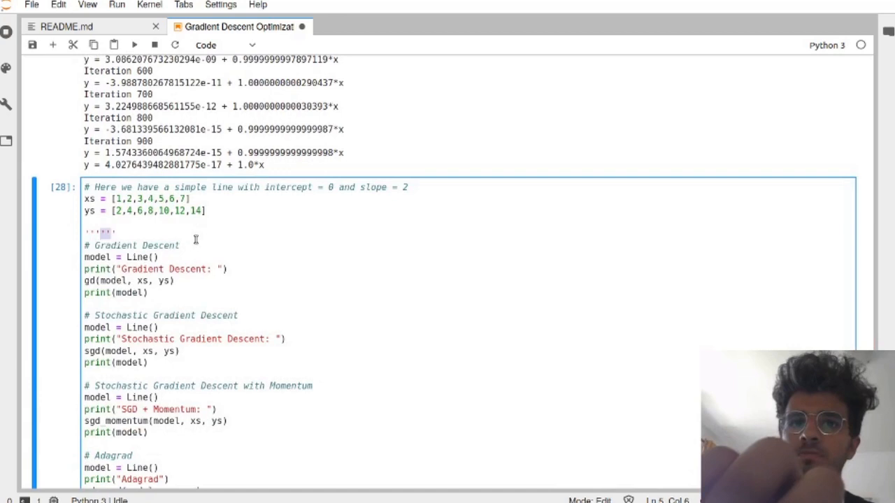
# Step: Close the ''' quotes so only Adam runs on the slope-2 and 1+2x cells, yielding about 2.0*x
pyautogui.scroll(-3)
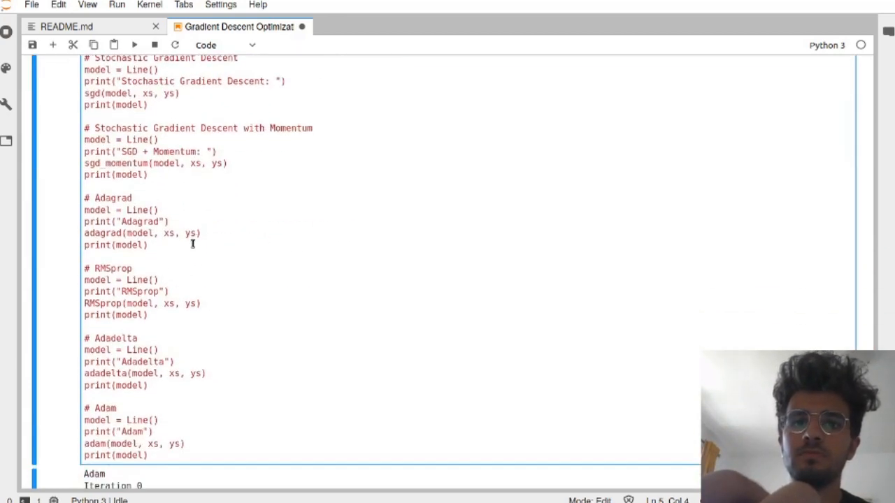
pyautogui.write("'''")
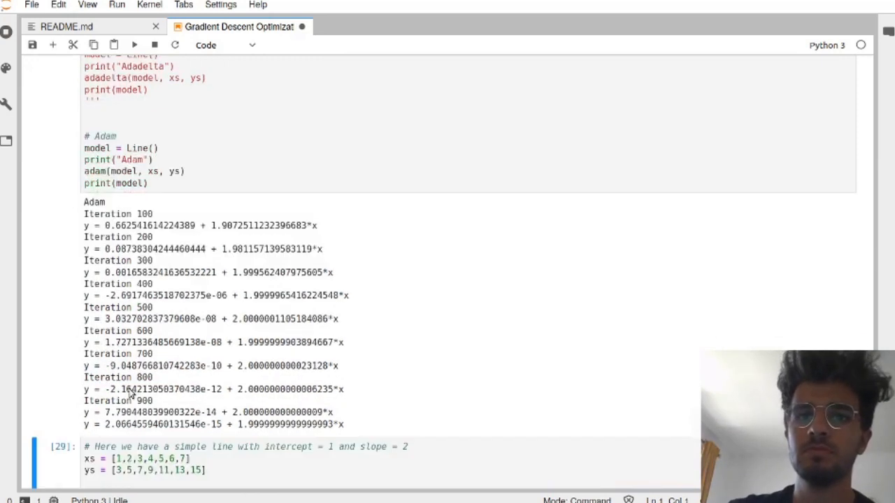
pyautogui.scroll(-3)
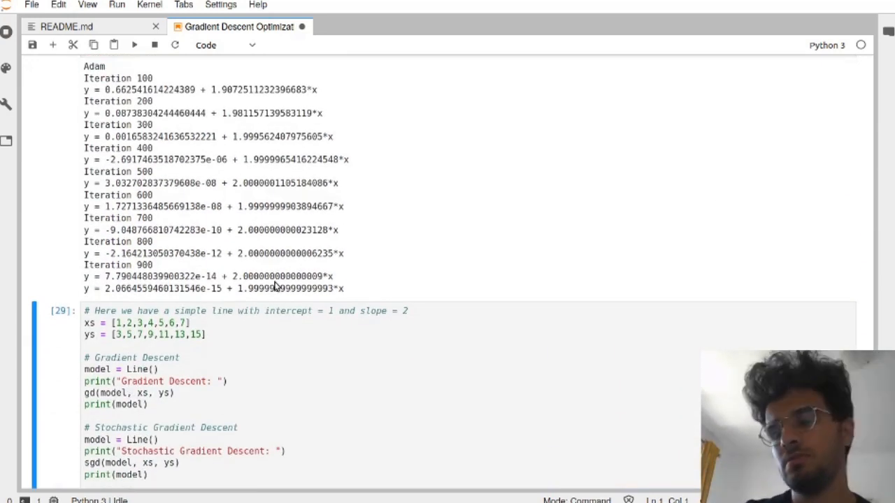
pyautogui.click(168, 358)
pyautogui.write("''''''")
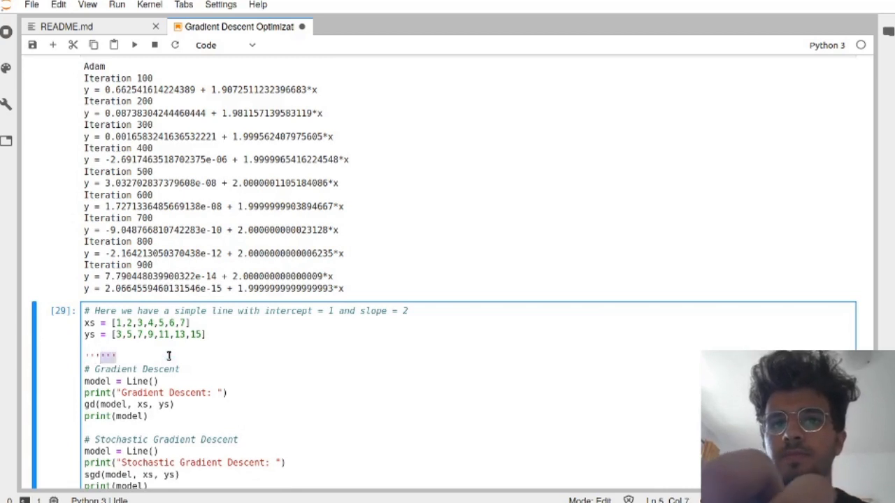
pyautogui.scroll(-3)
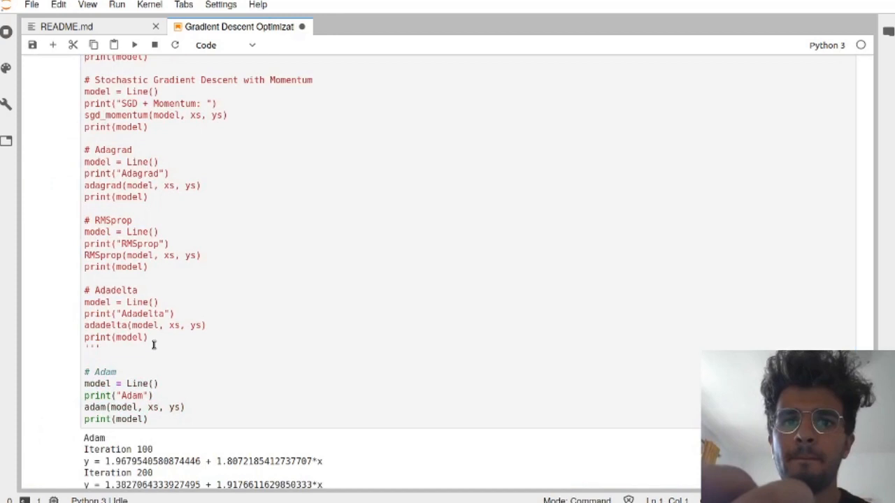
pyautogui.scroll(-3)
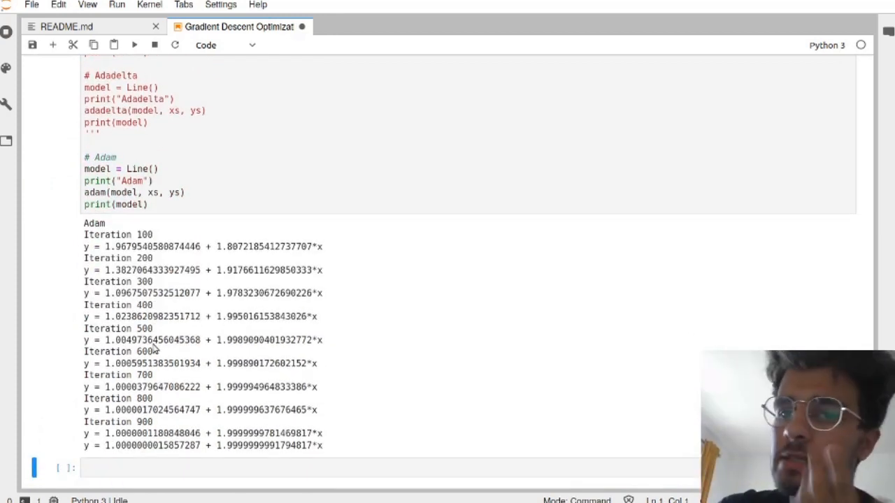
pyautogui.scroll(3)
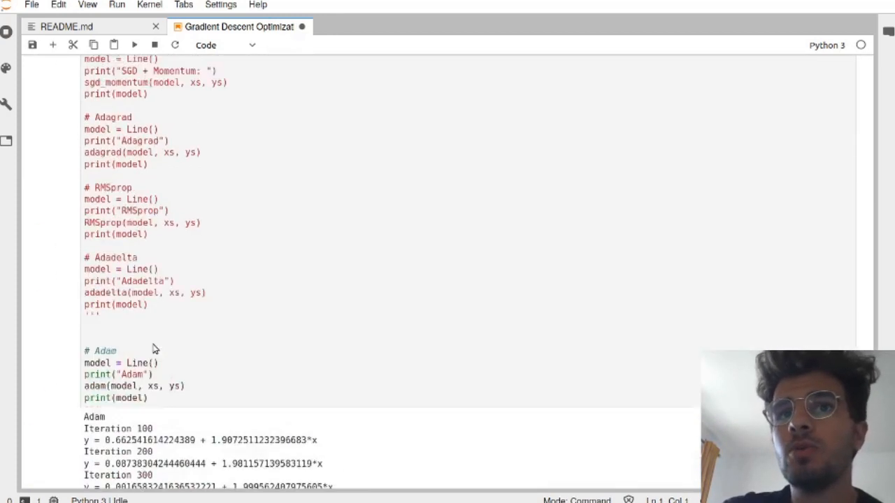
pyautogui.scroll(3)
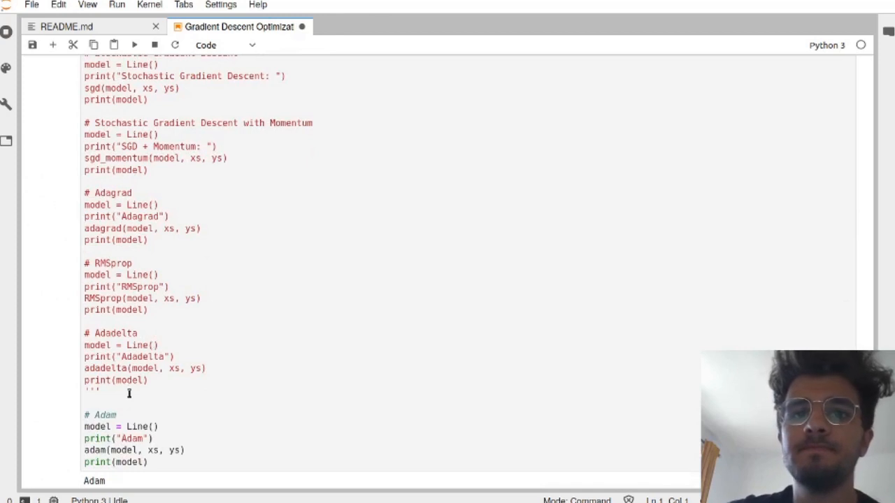
pyautogui.scroll(3)
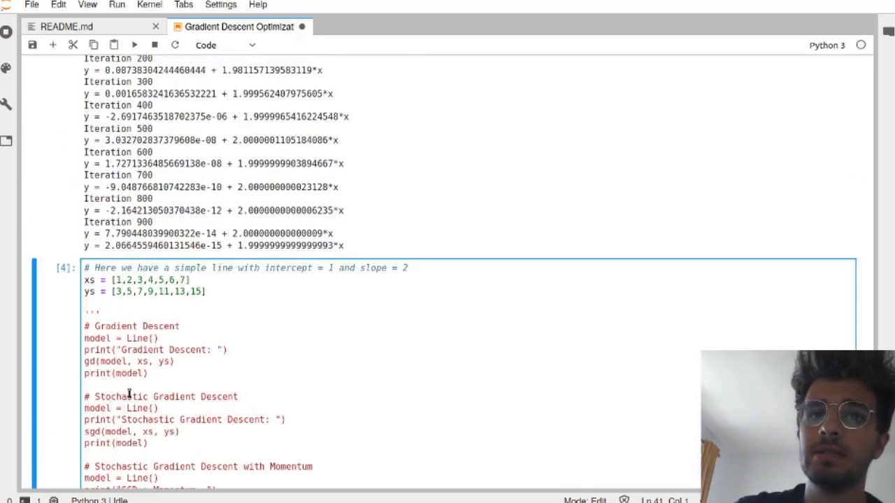
# Step: Remove the ''' quotes to restore the other optimizers in the test cells
pyautogui.click(91, 313)
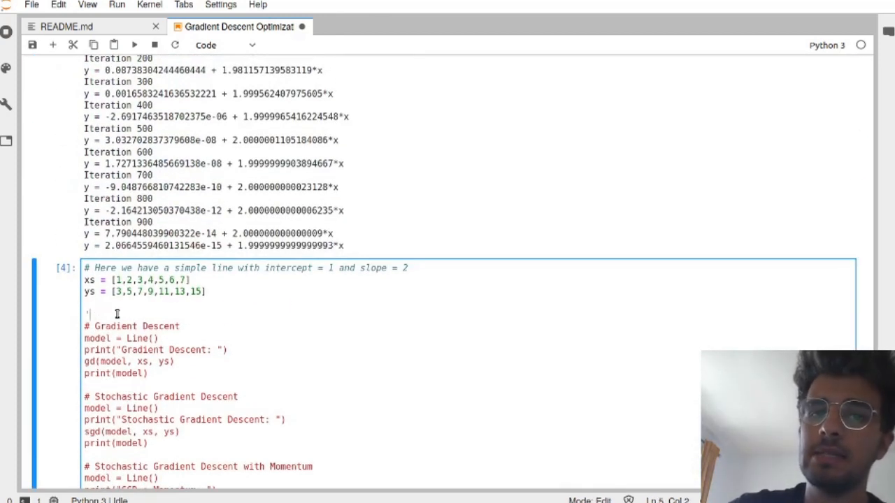
pyautogui.scroll(-3)
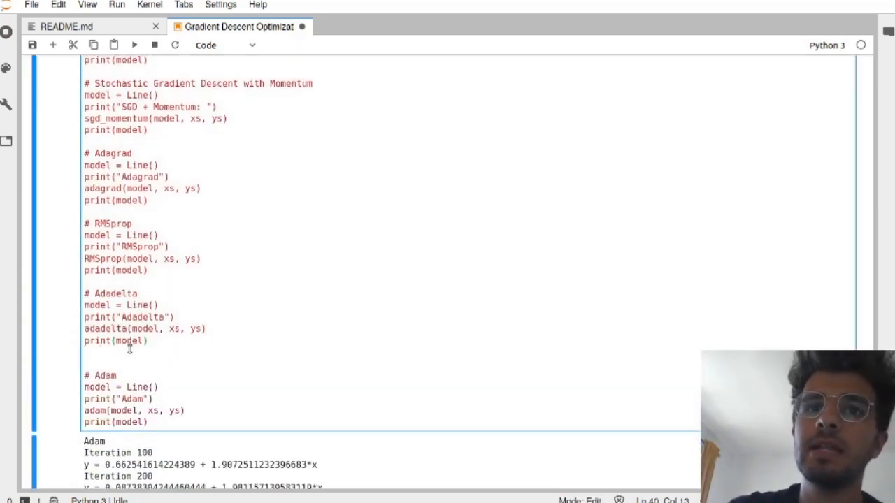
pyautogui.scroll(3)
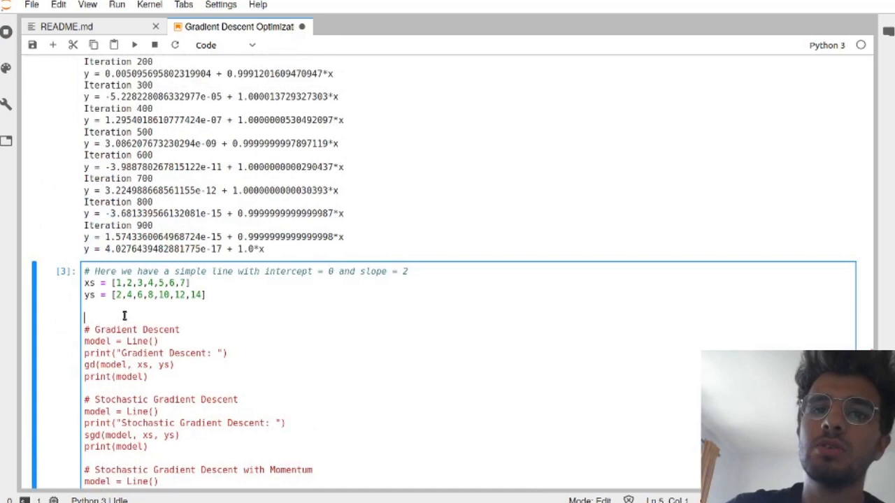
pyautogui.scroll(-3)
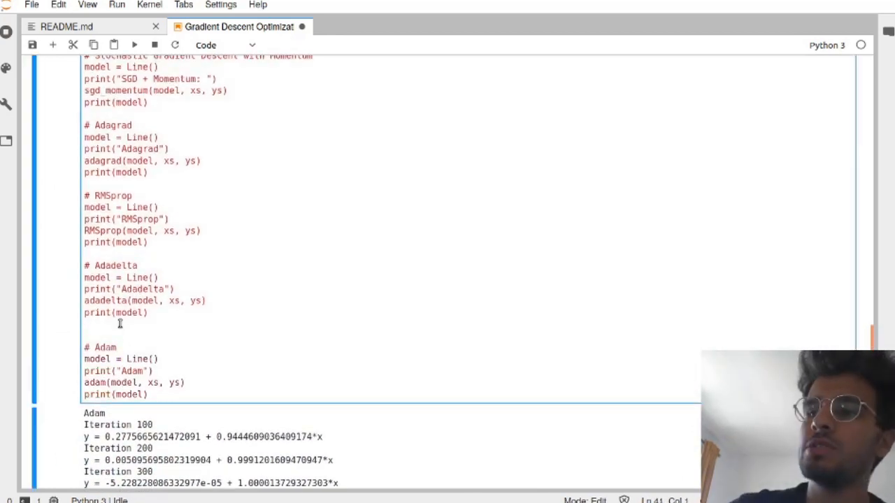
pyautogui.scroll(3)
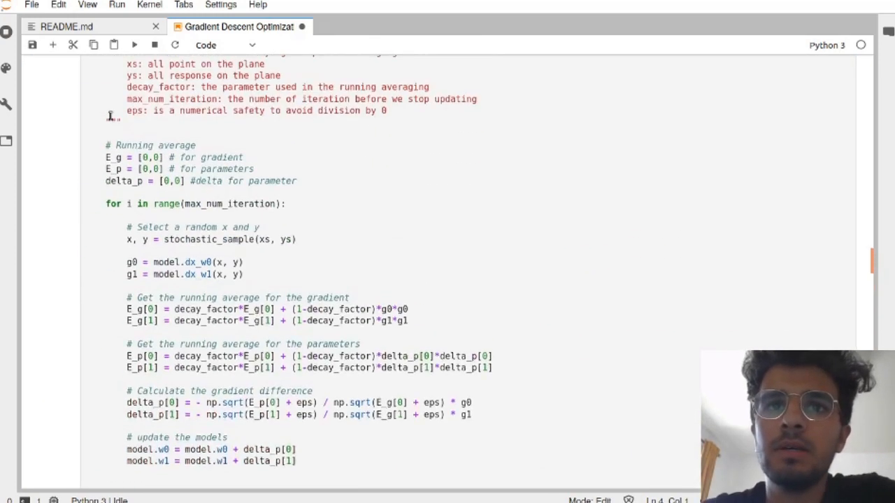
pyautogui.scroll(3)
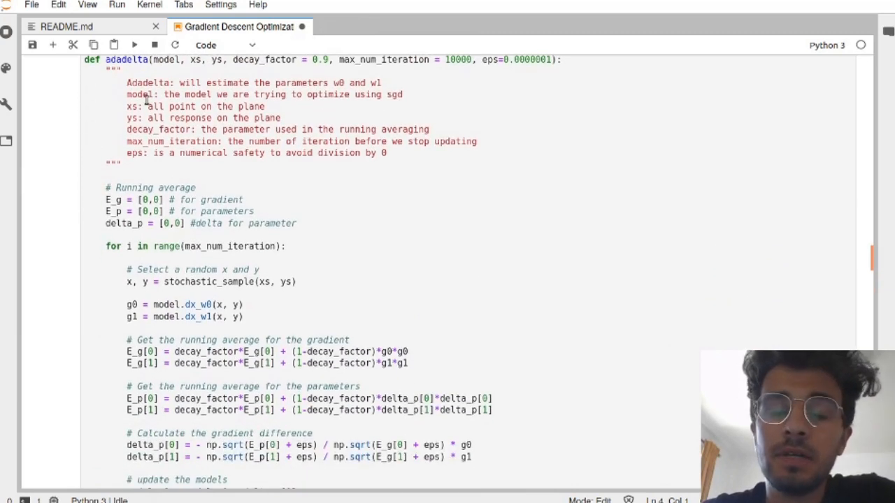
pyautogui.scroll(-3)
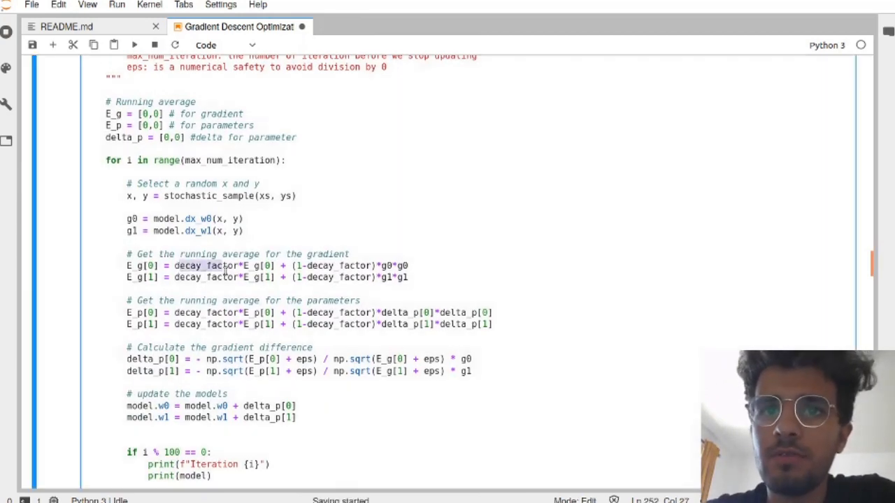
pyautogui.scroll(3)
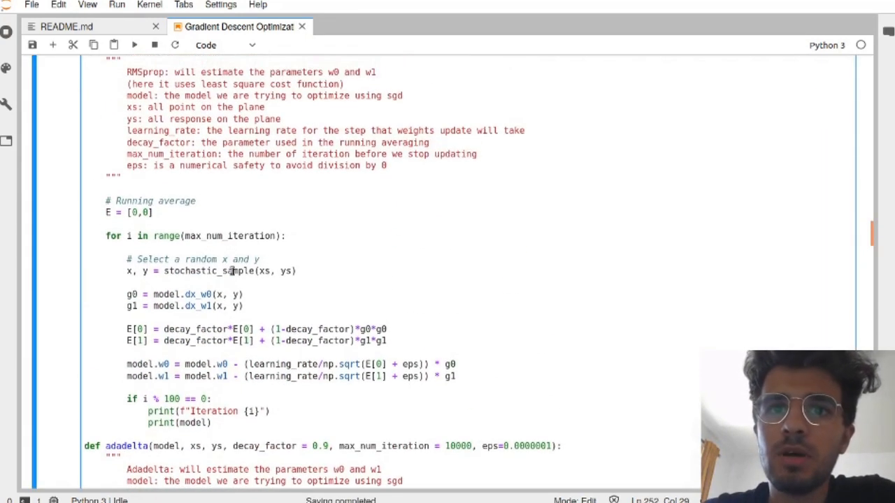
pyautogui.scroll(3)
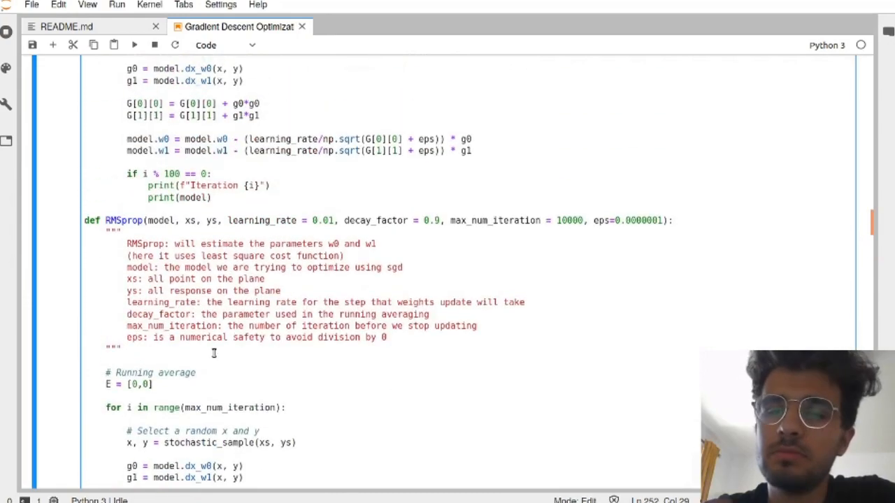